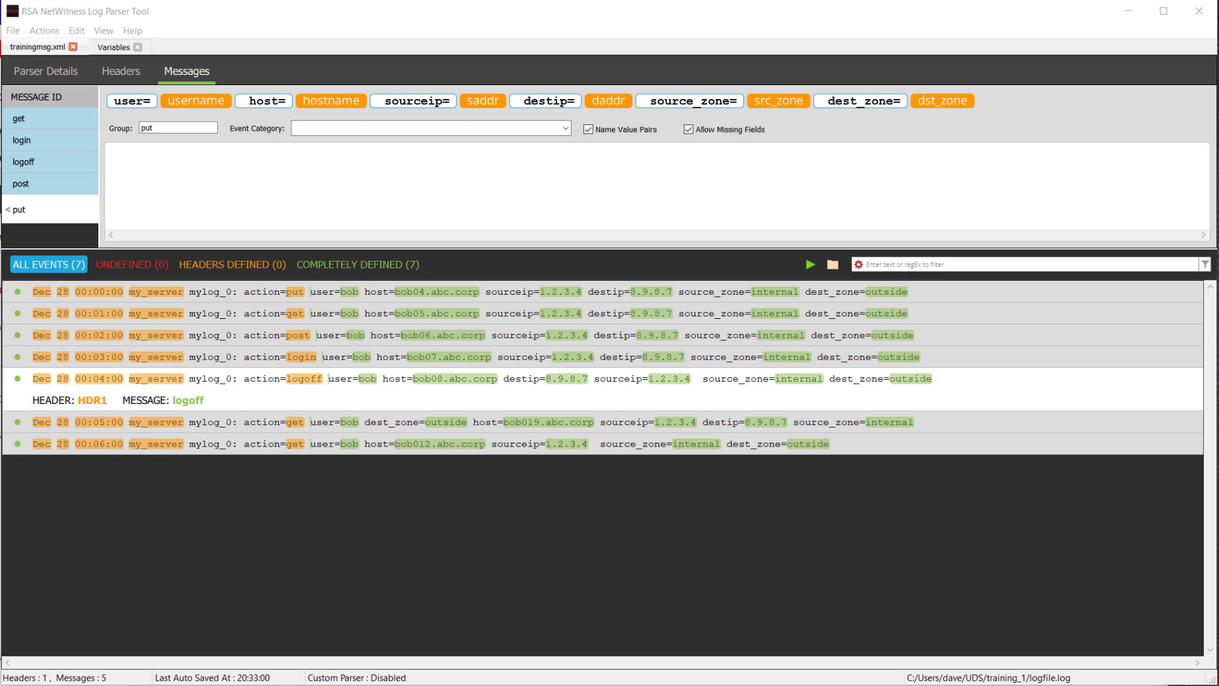
mouse_move(673, 340)
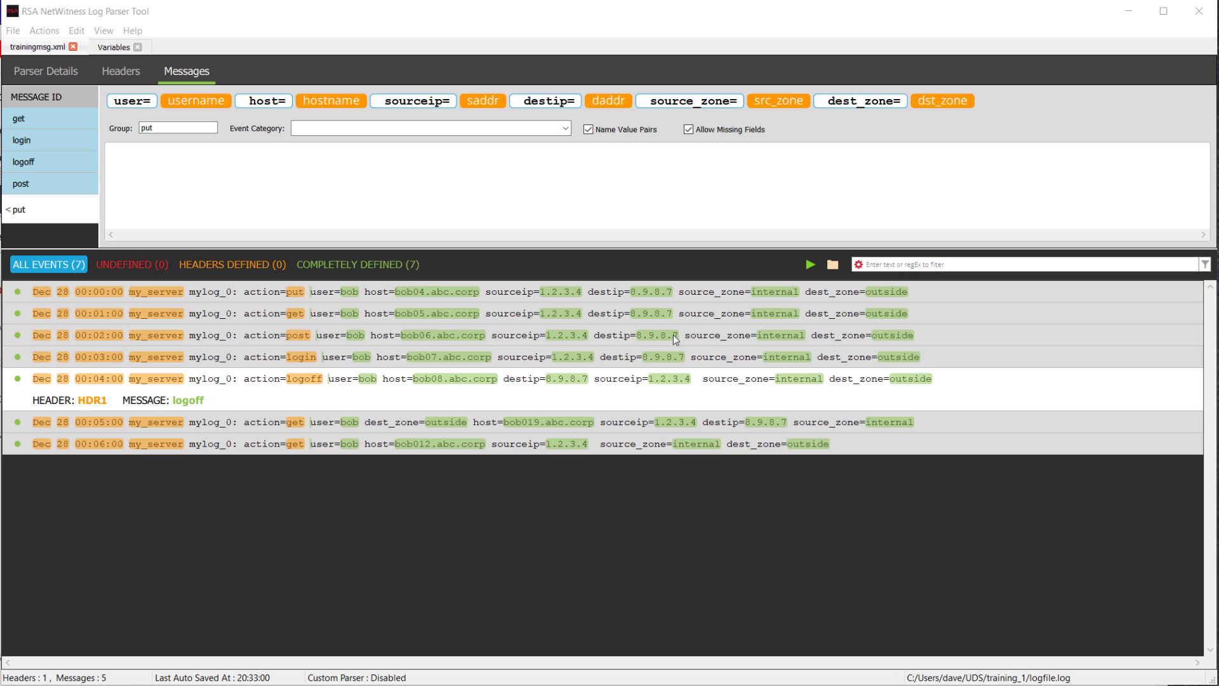
mouse_move(881, 420)
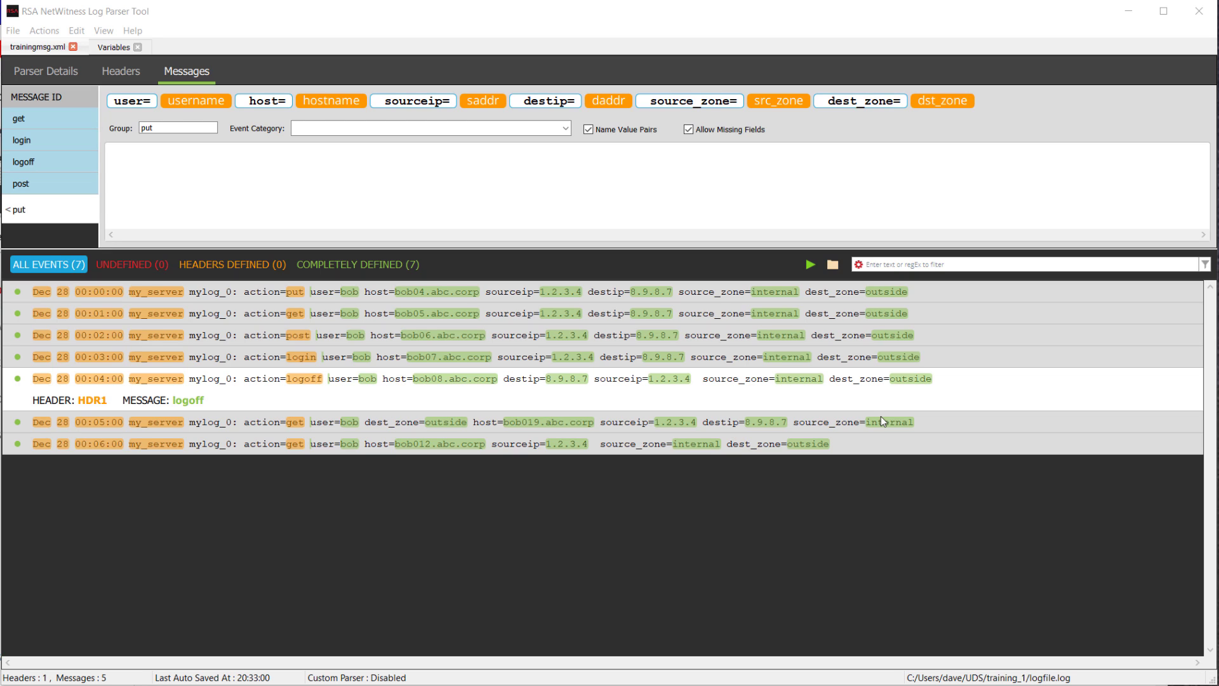
mouse_move(215, 18)
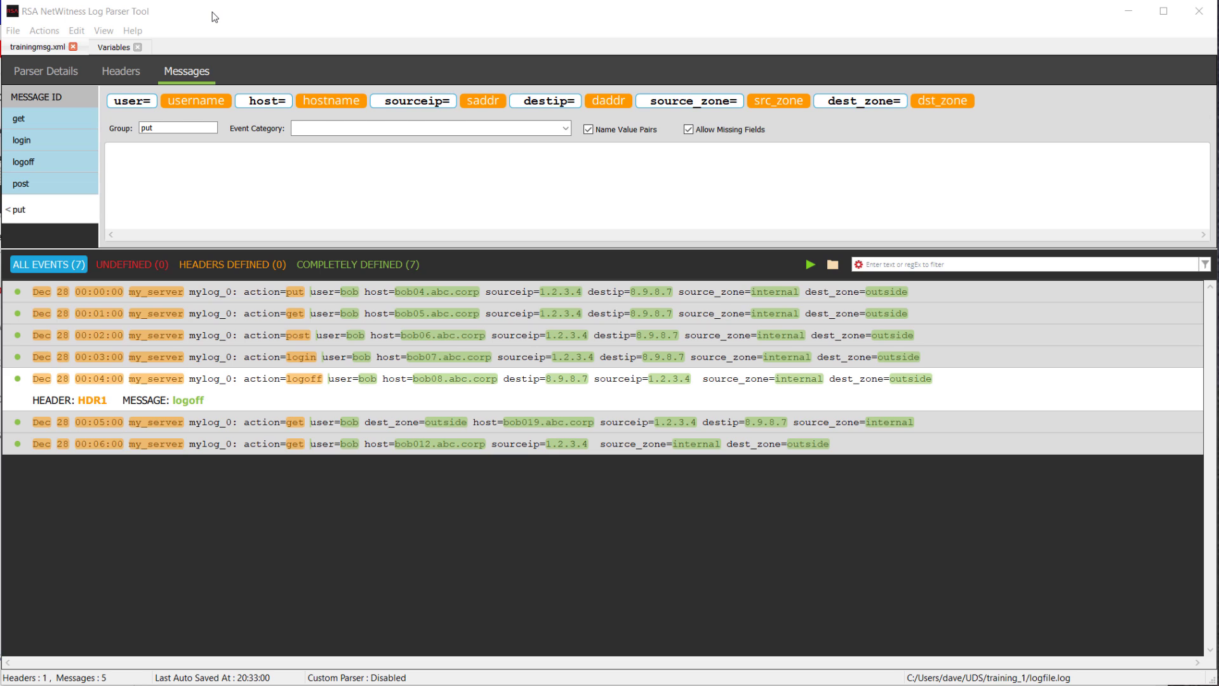
mouse_move(83, 602)
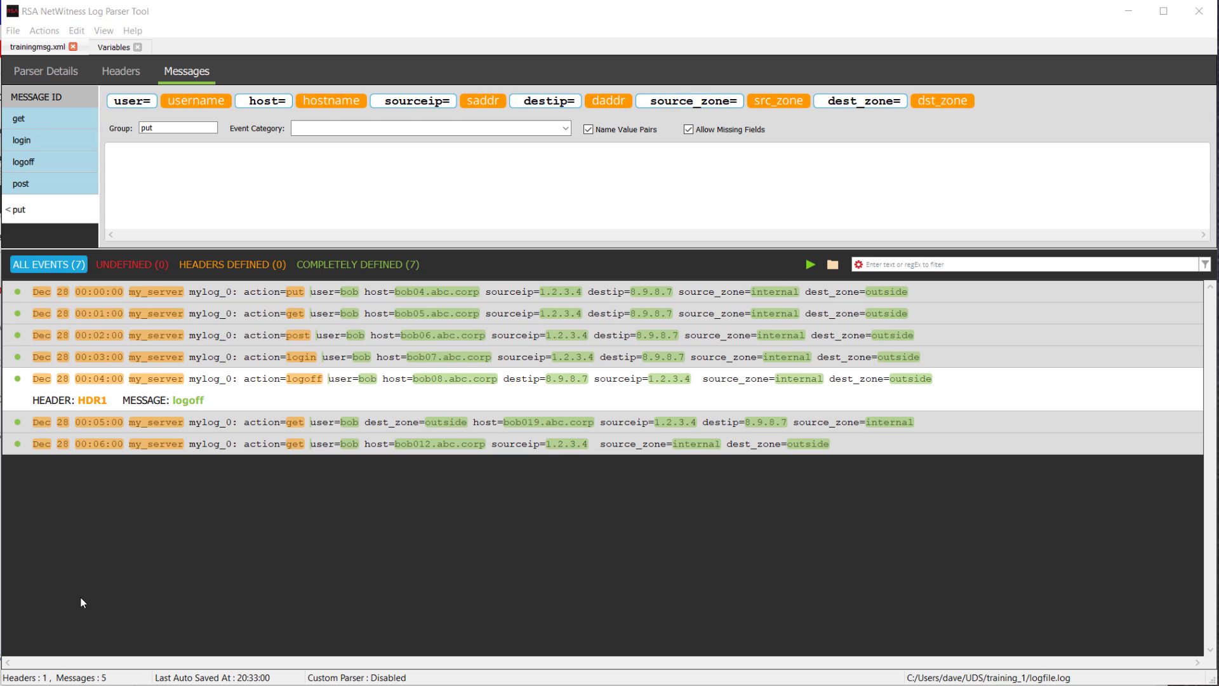
- Create a new parser named training2 under Application Servers and dismiss the Get Started help
click(12, 30)
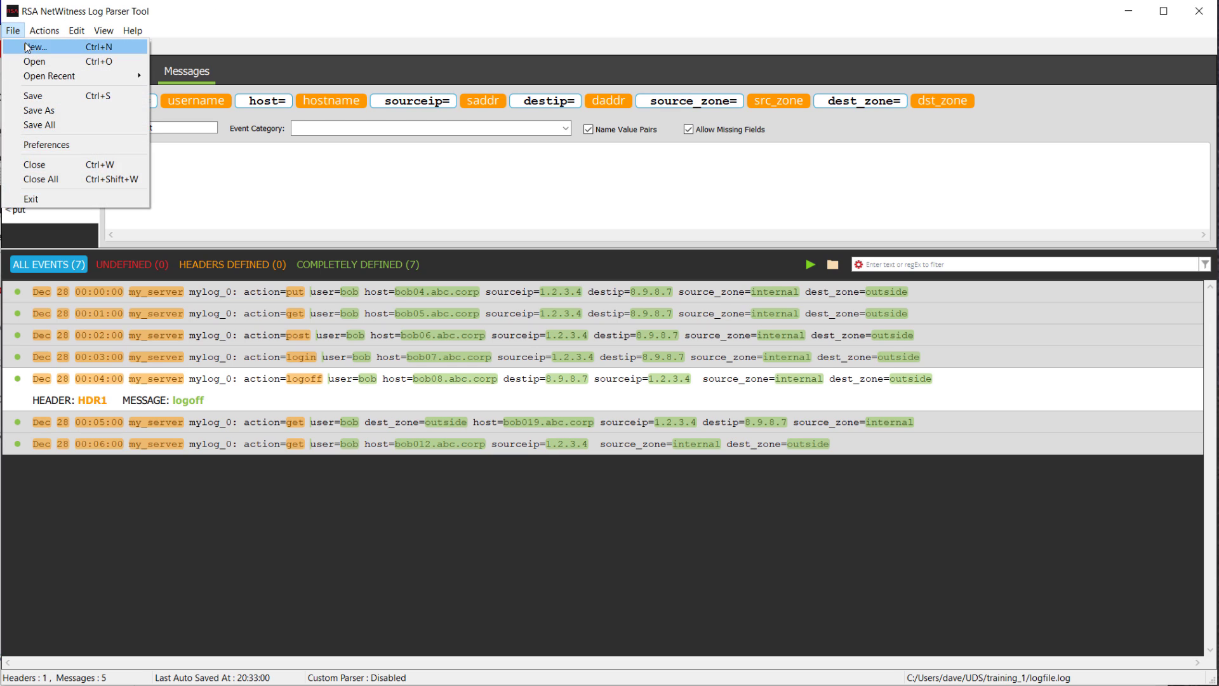
click(35, 46)
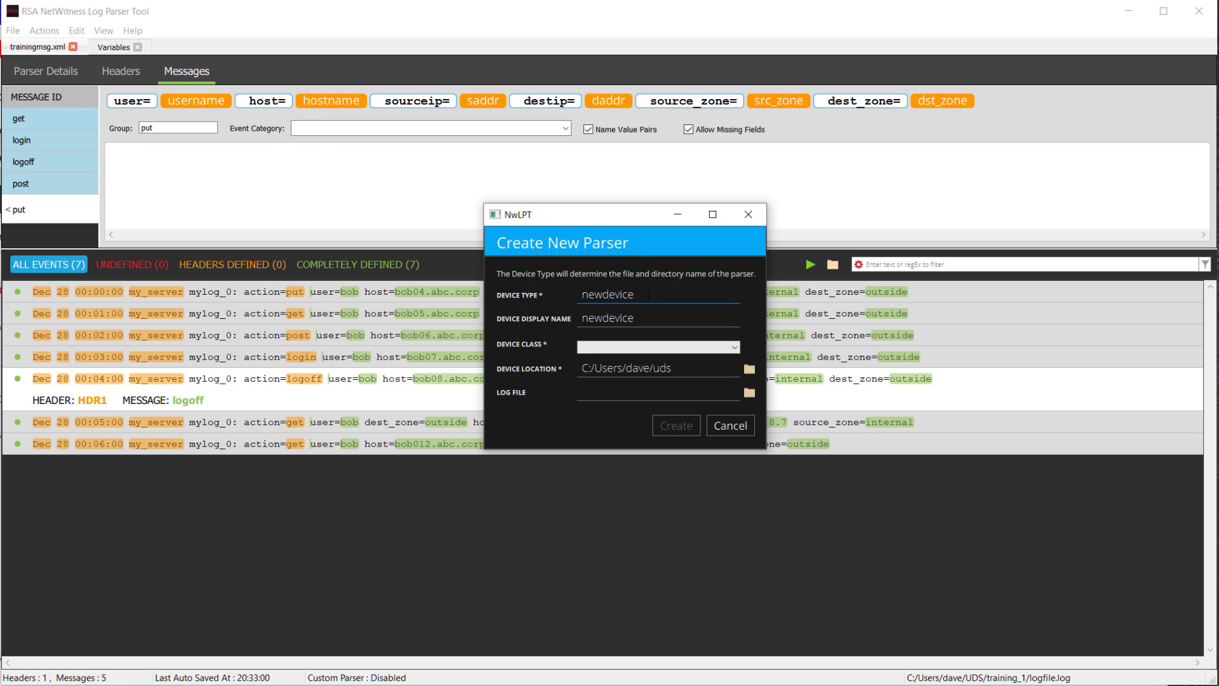
text(training2)
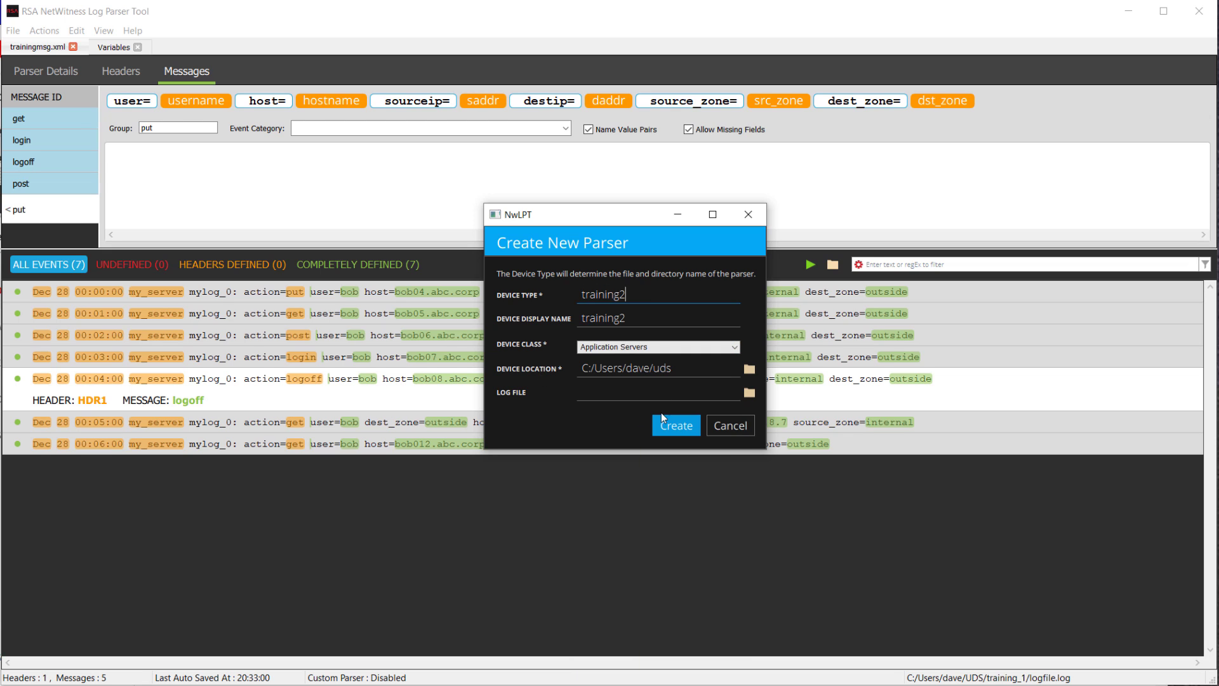
click(673, 426)
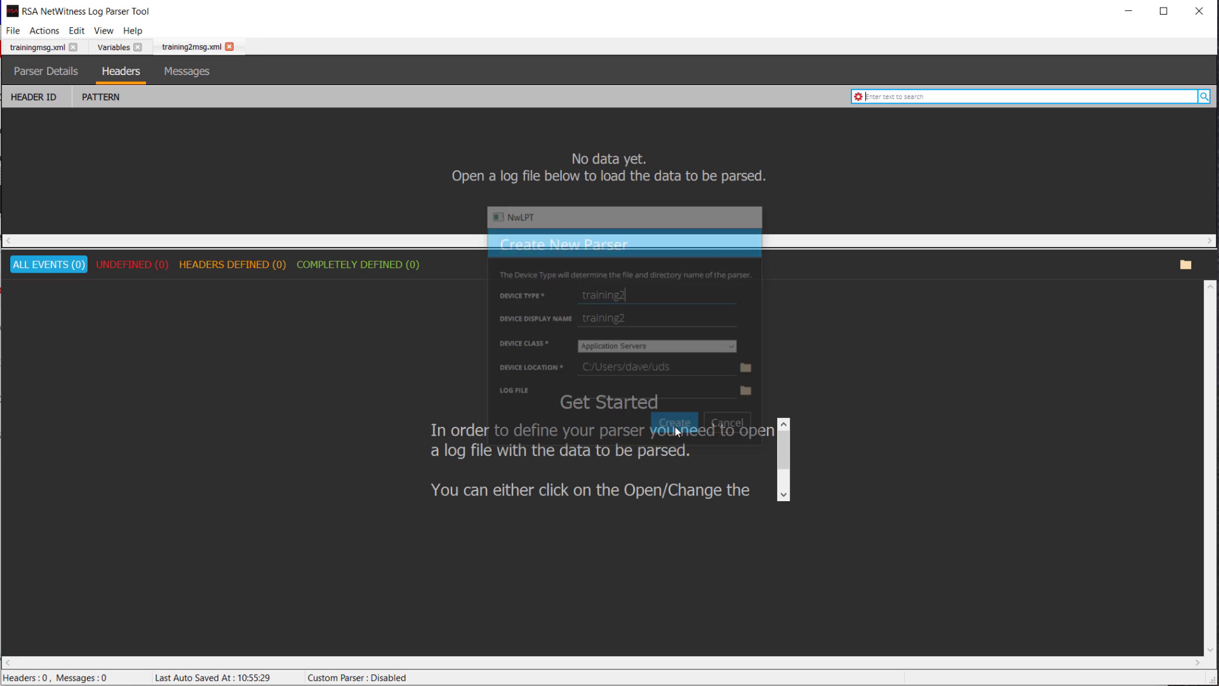
click(673, 423)
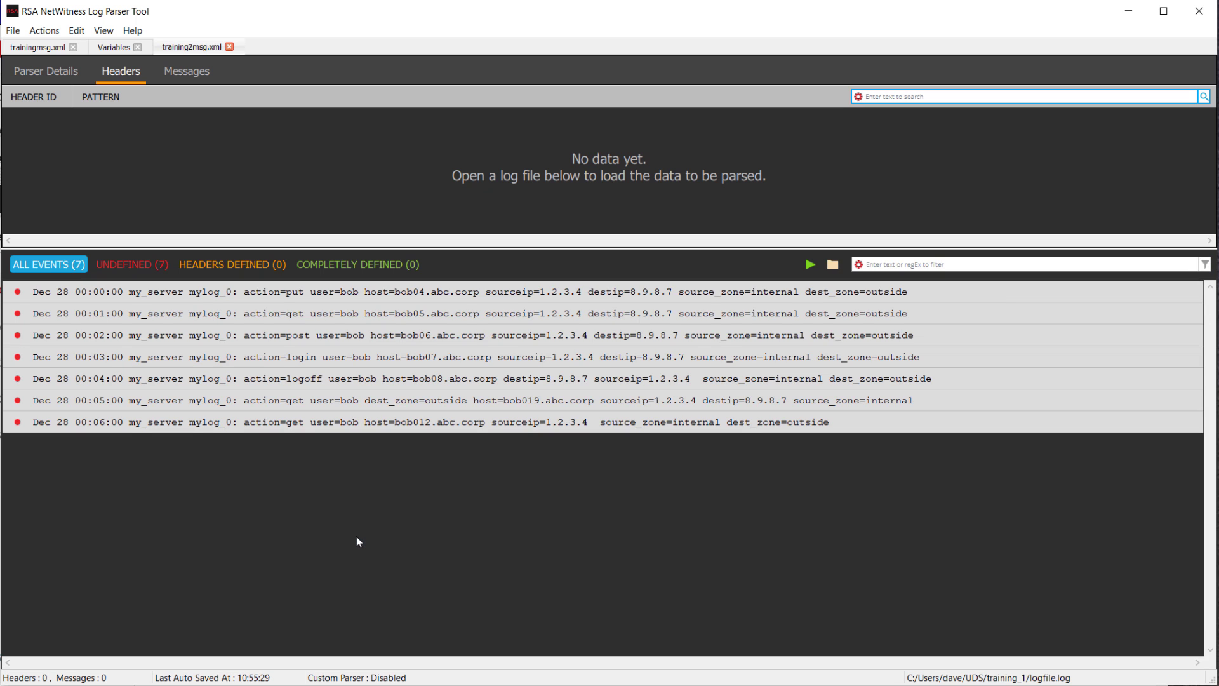
- In training2's TAGVAL details, remove the comma entry separator and the quote value encapsulator
click(46, 71)
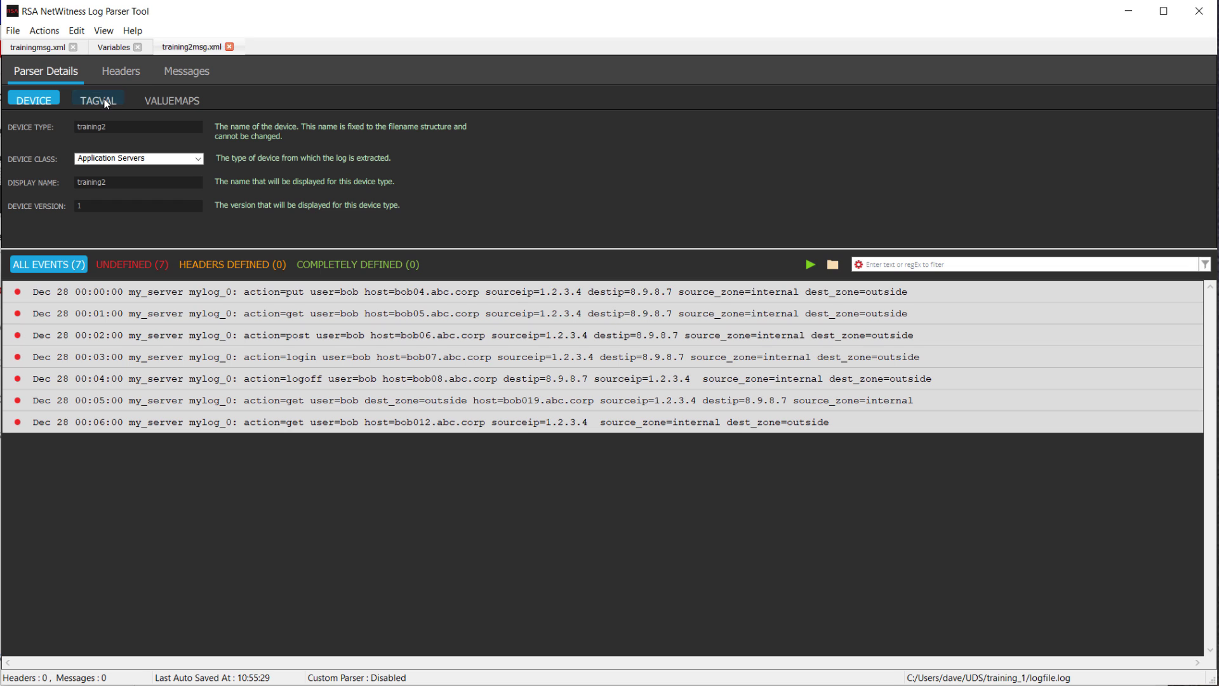
click(98, 100)
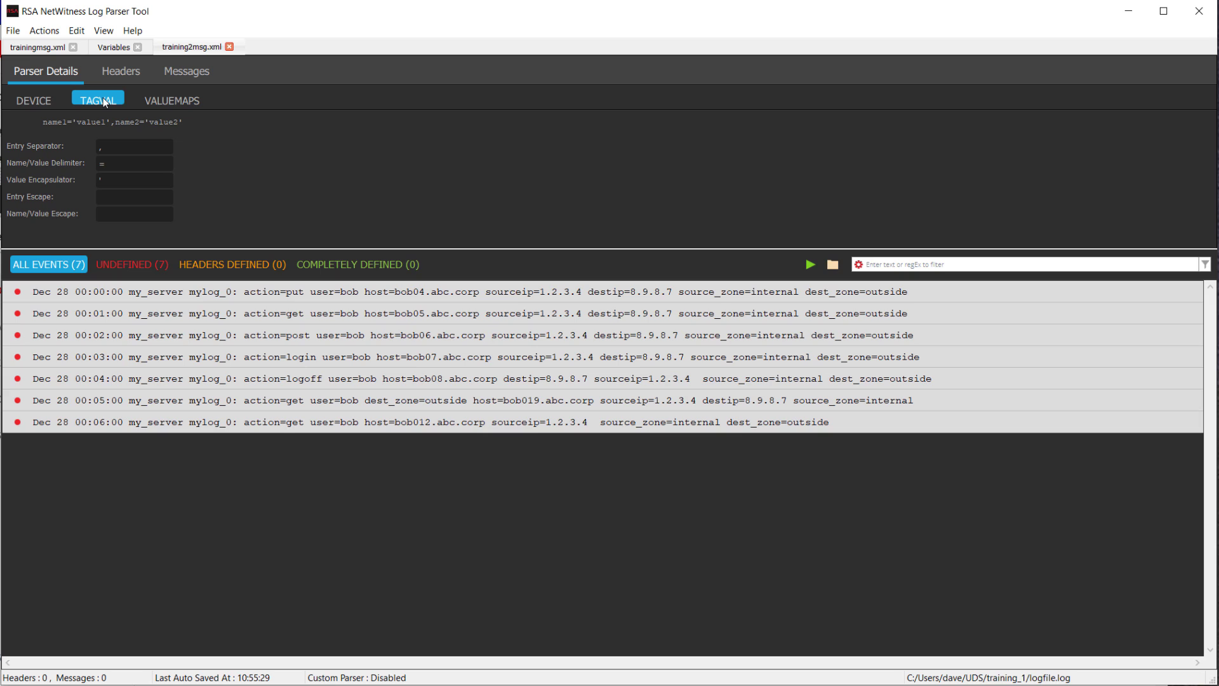
click(121, 71)
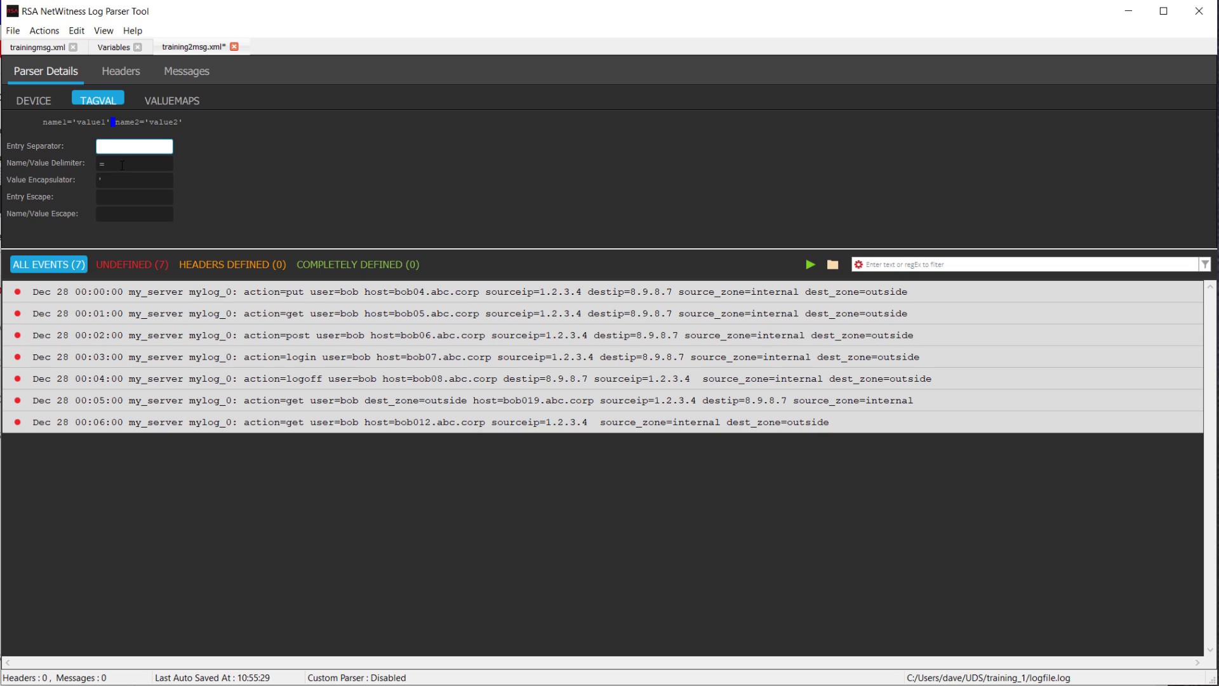
click(134, 180)
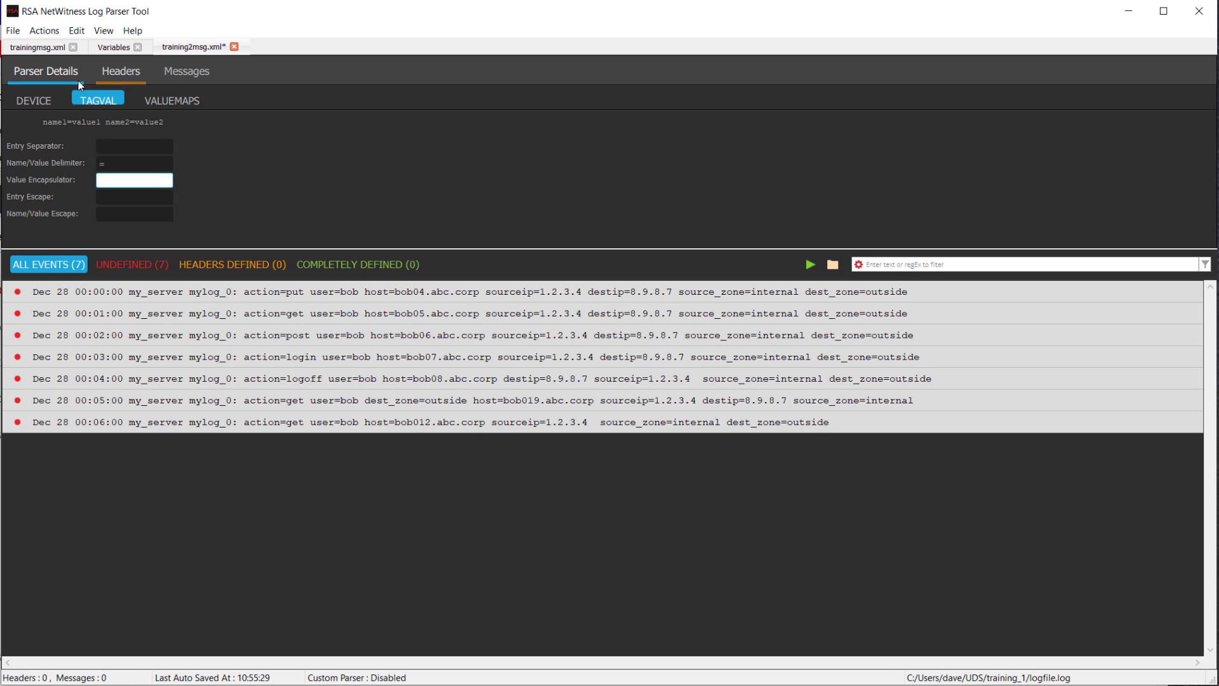
- Create header HDR1 from the first event, with a concatenated message ID of 'training'
click(120, 70)
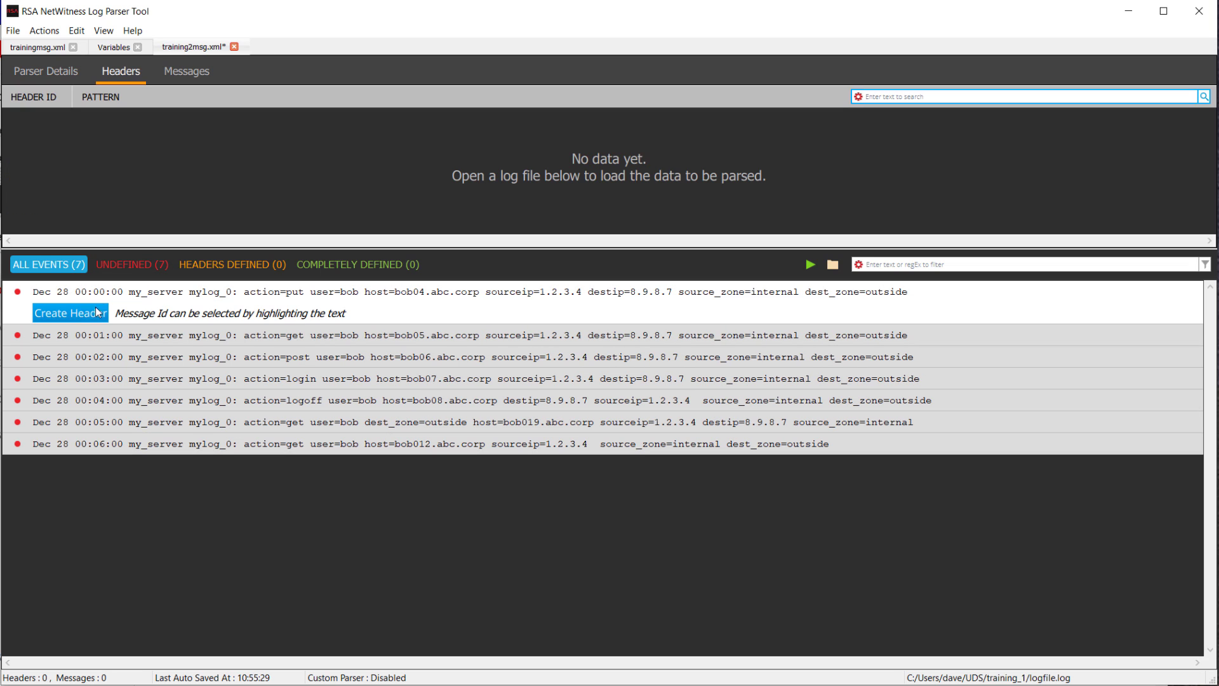
mouse_move(82, 322)
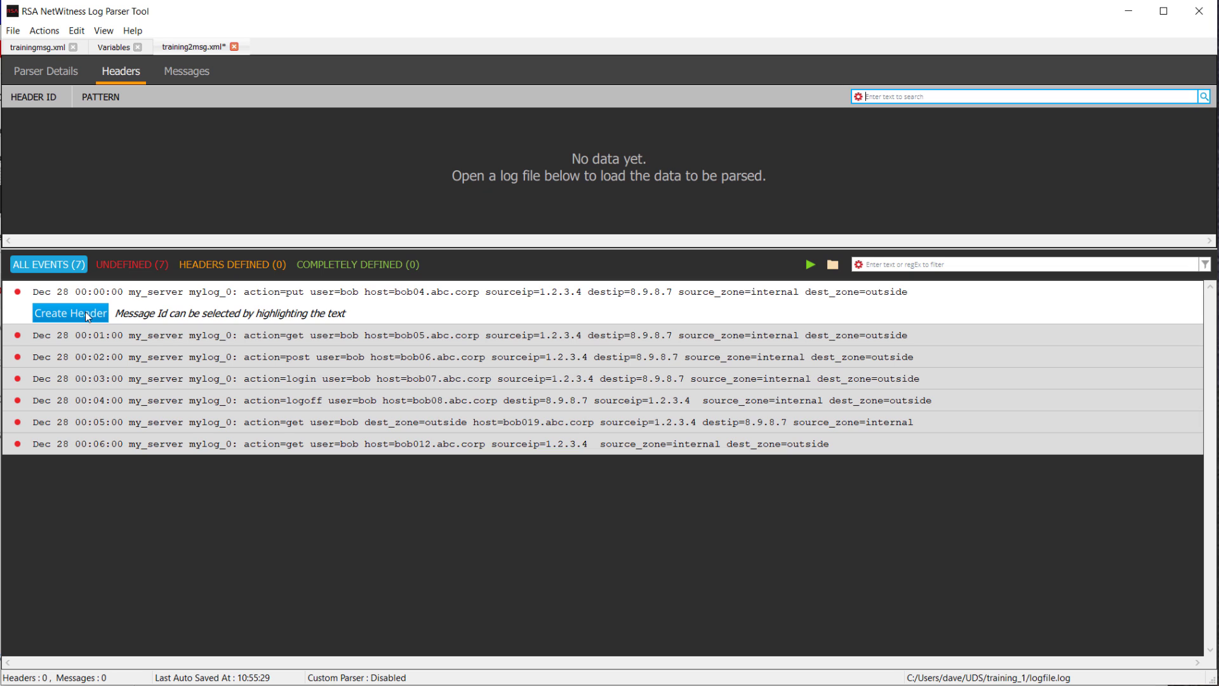
click(70, 312)
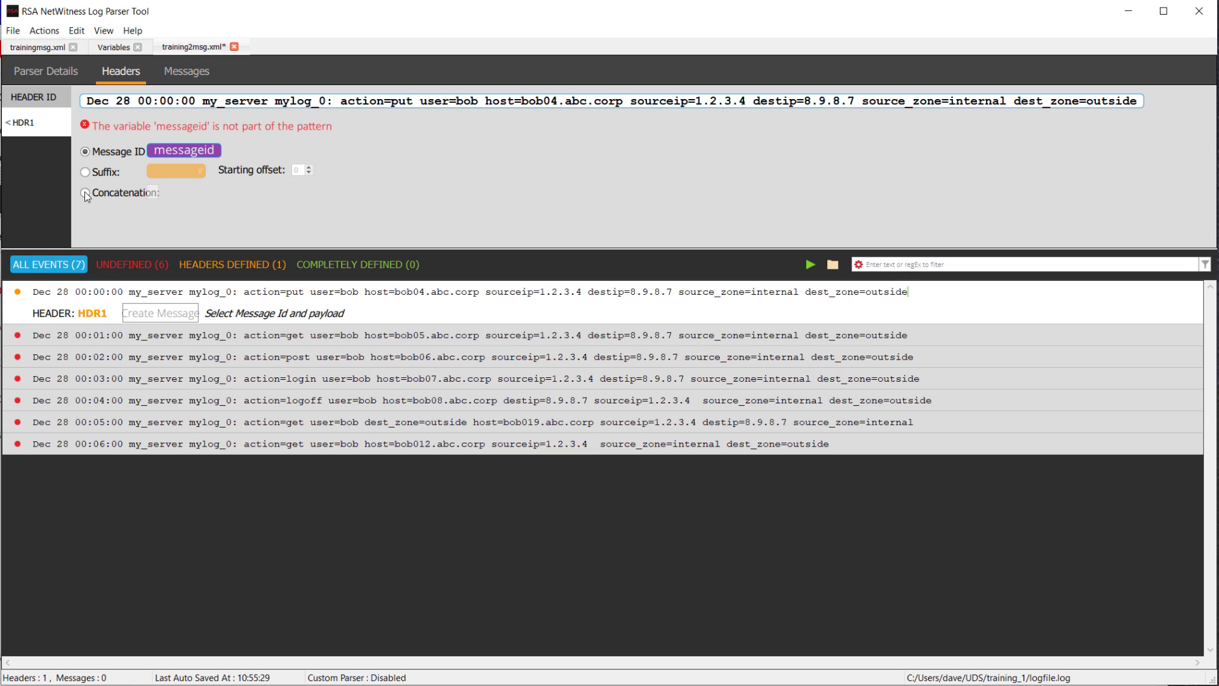
click(86, 192)
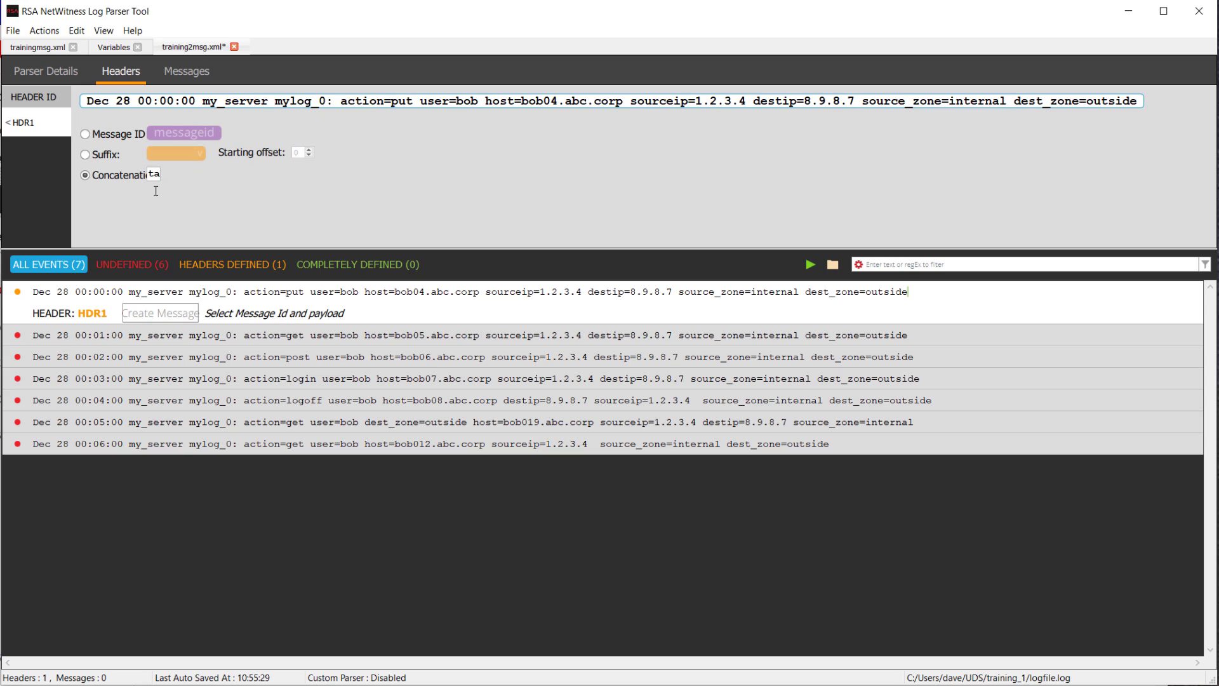
text(training)
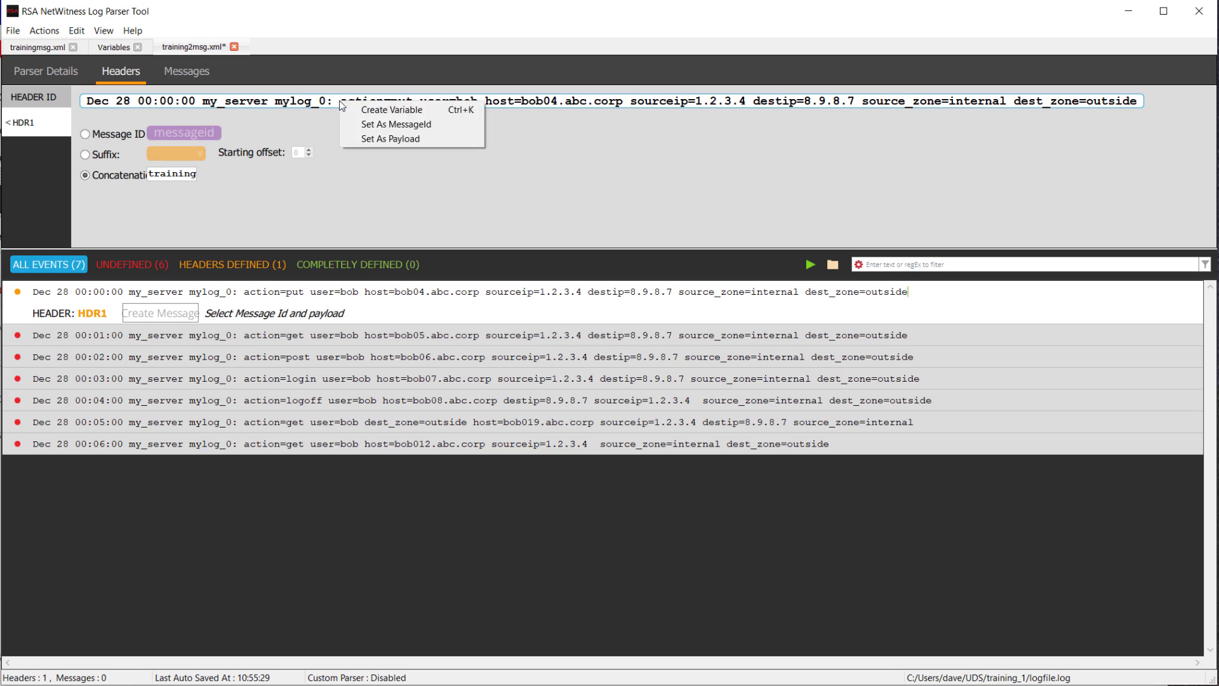
- Capture my_server as hostname in HDR1, test it, and show only header-matched events
click(389, 139)
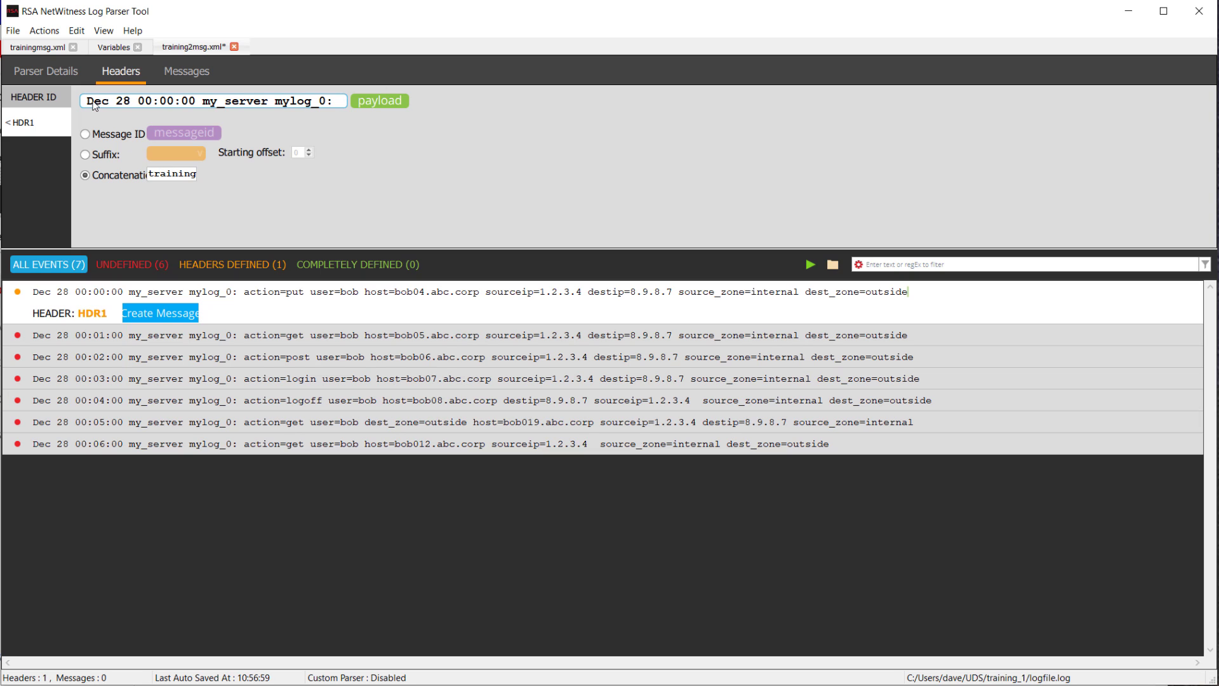
double_click(96, 101)
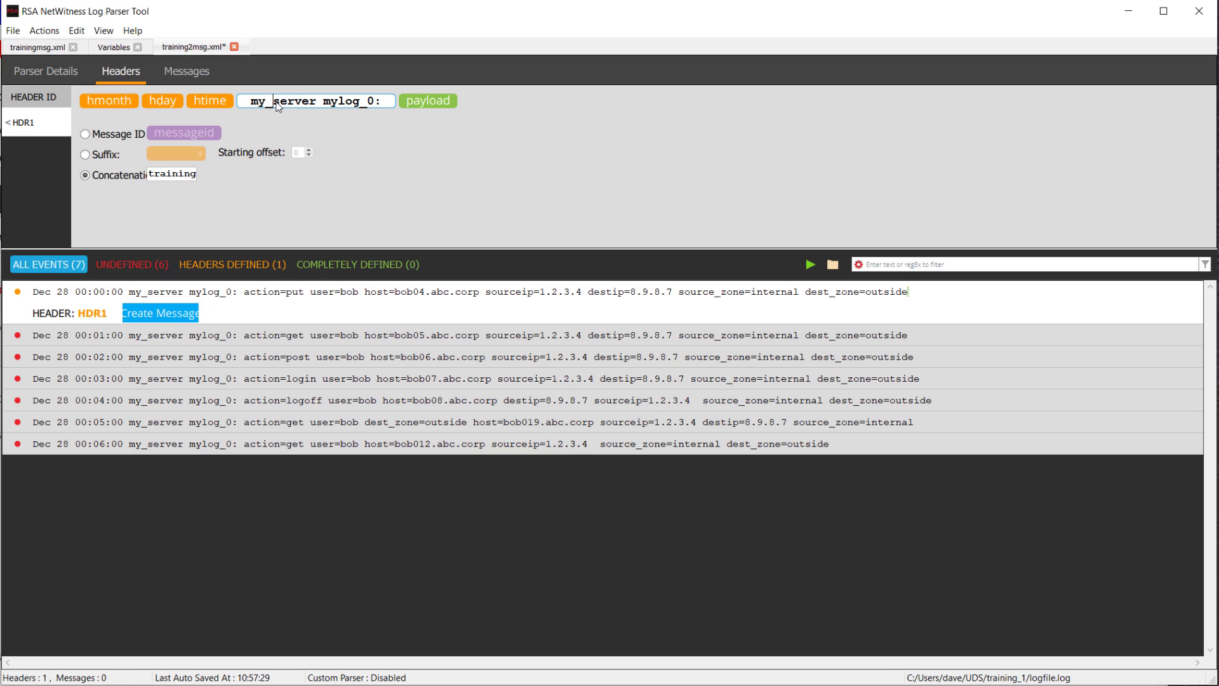
double_click(278, 101)
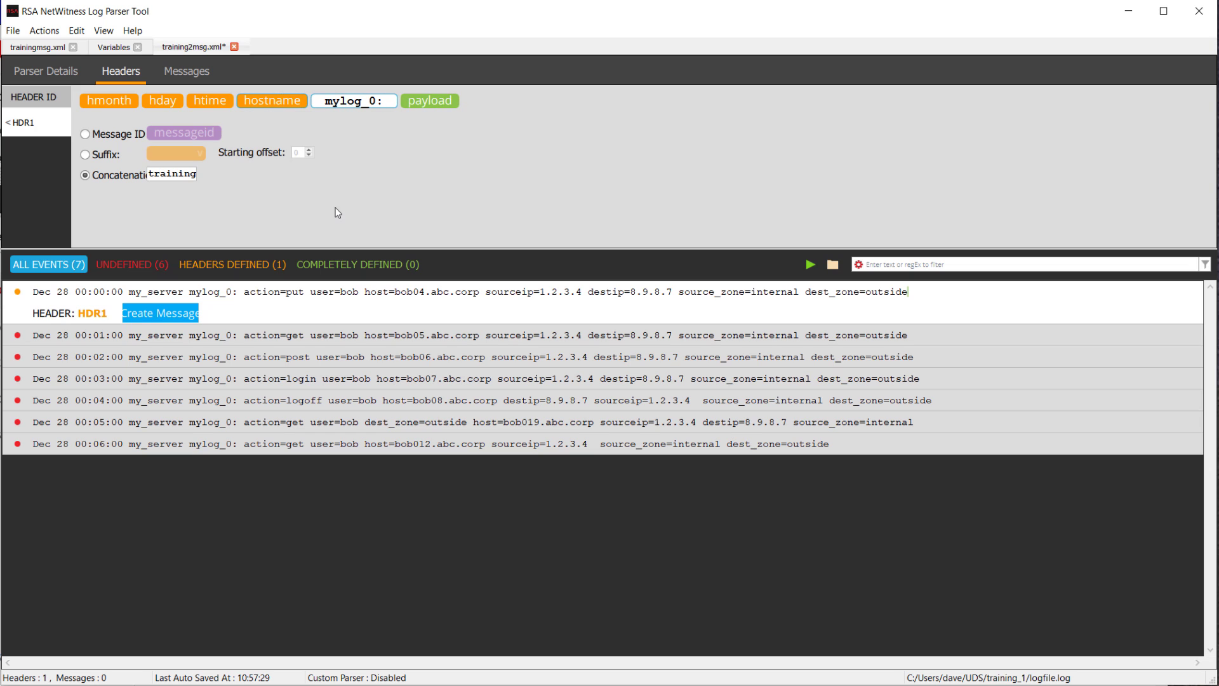
click(809, 264)
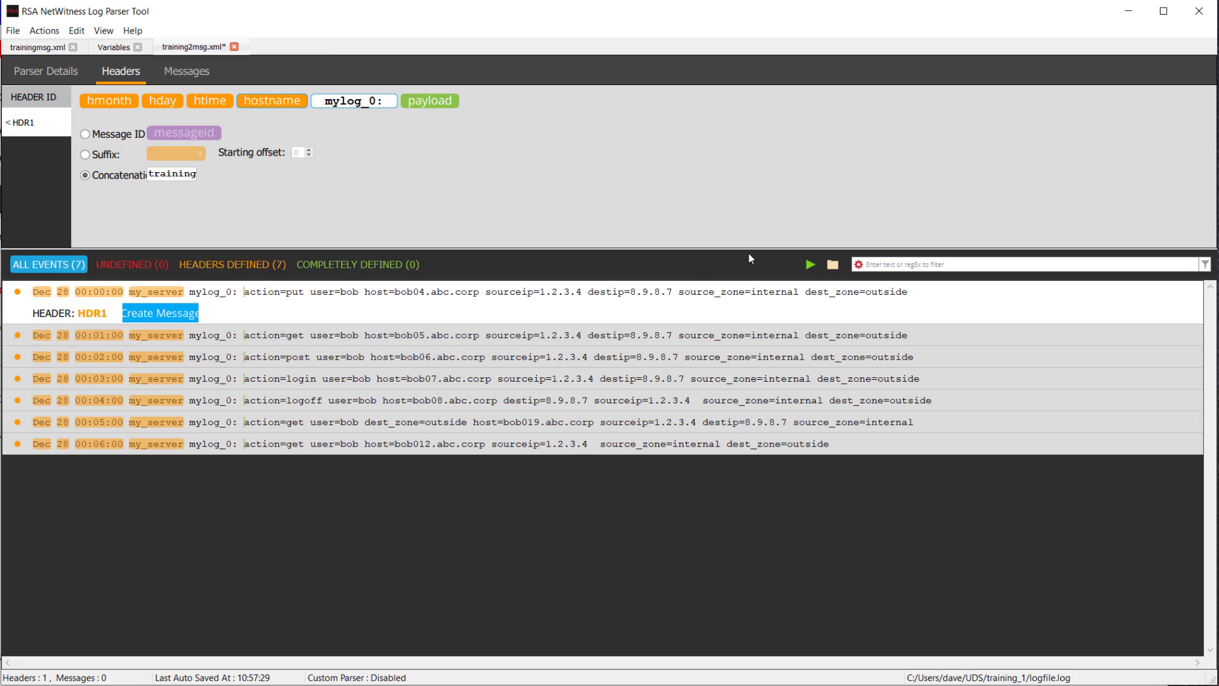
click(231, 265)
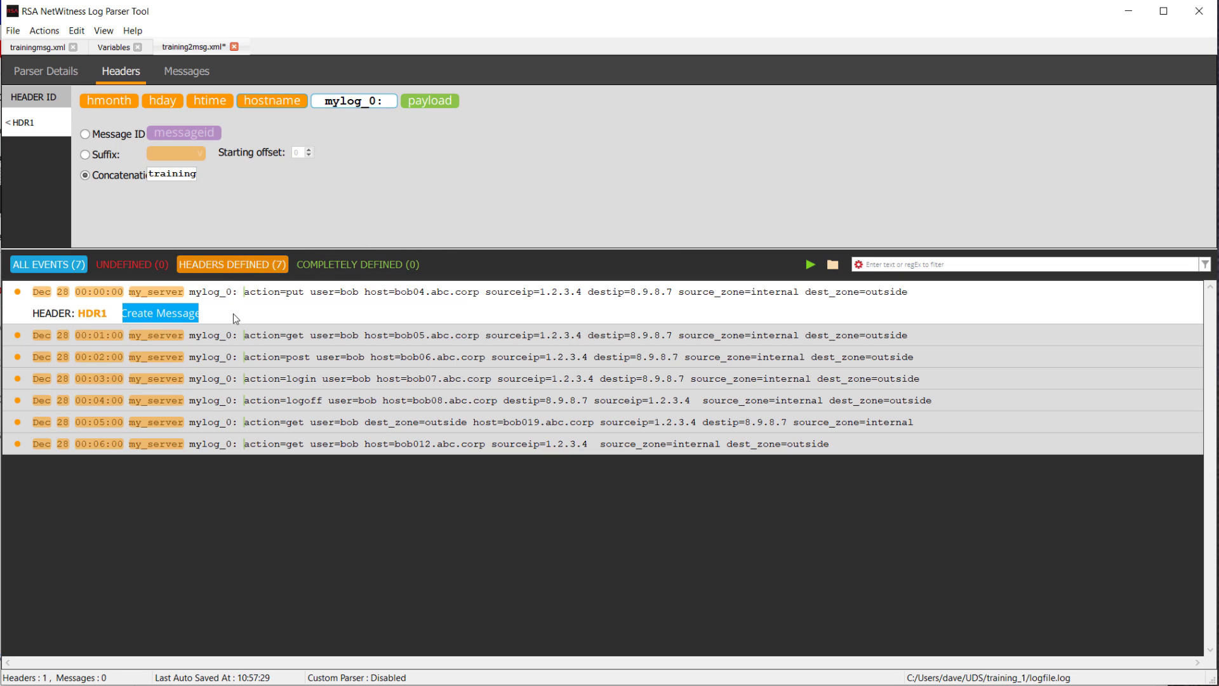
mouse_move(158, 309)
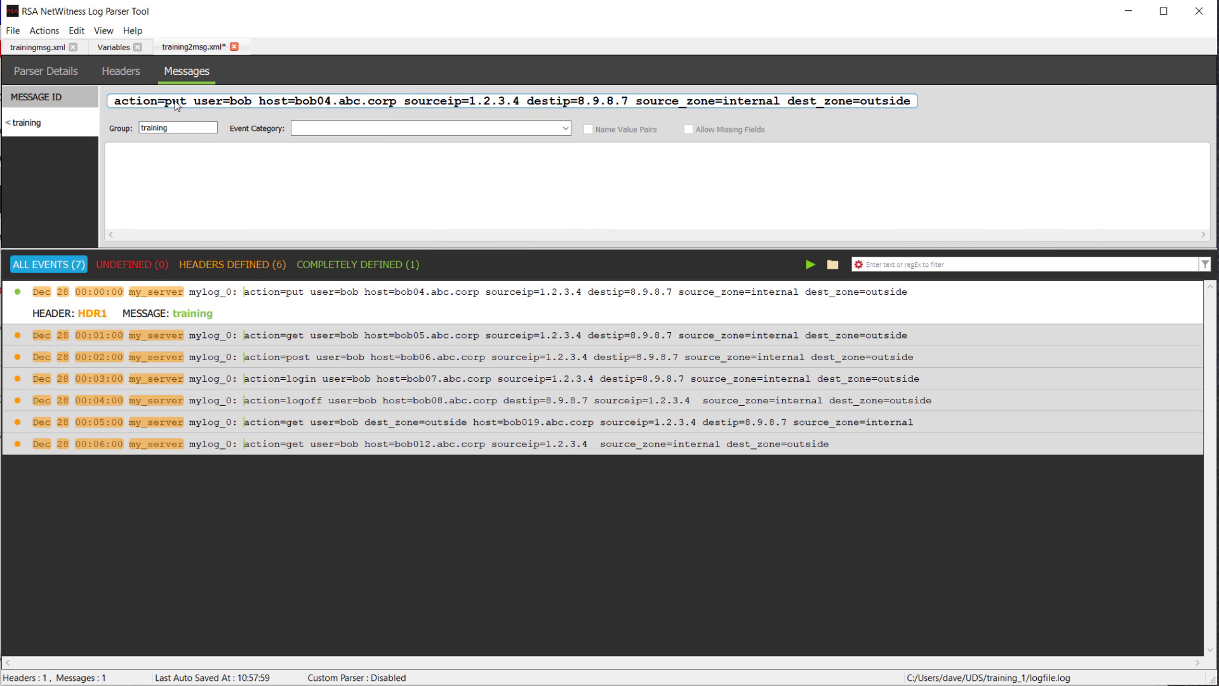
- Map action and src_zone in the training message, enabling Name Value Pairs and Allow Missing Fields
double_click(177, 101)
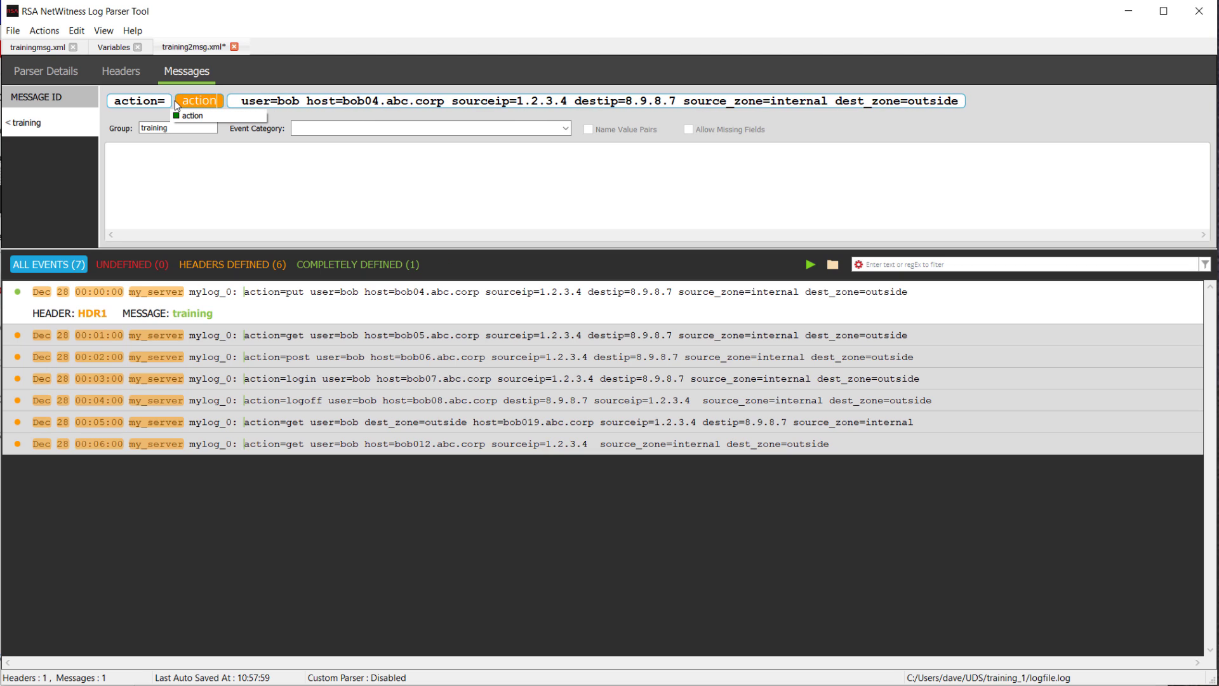
double_click(287, 100)
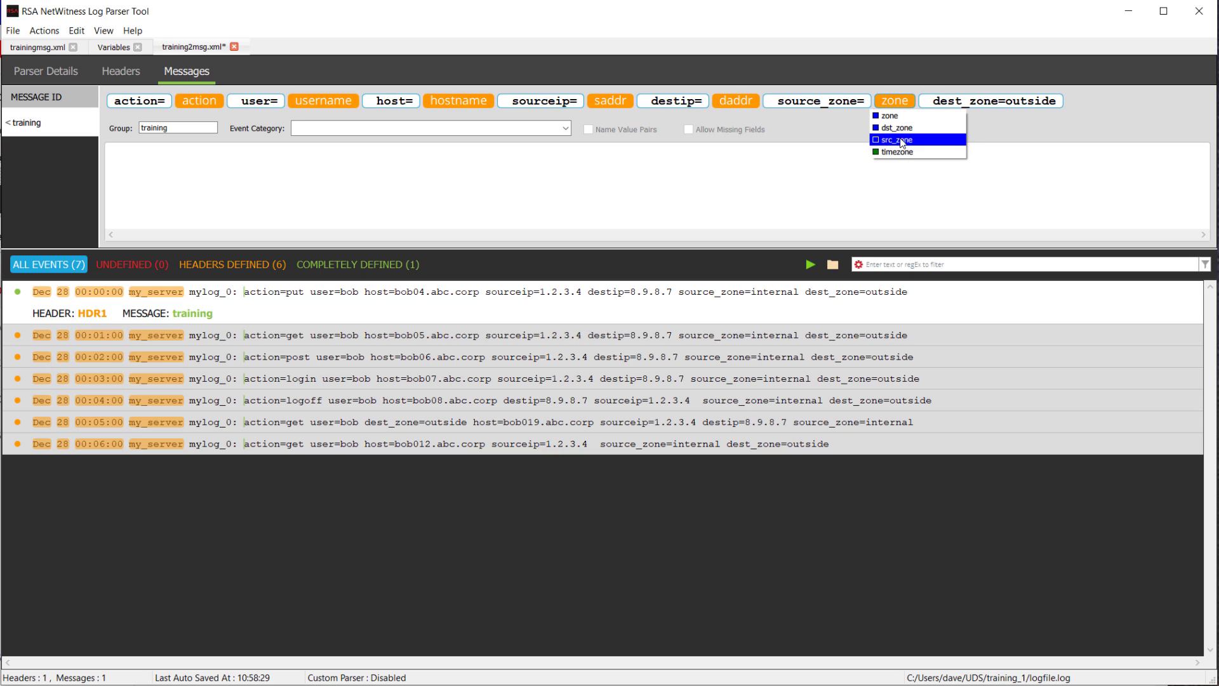
click(897, 140)
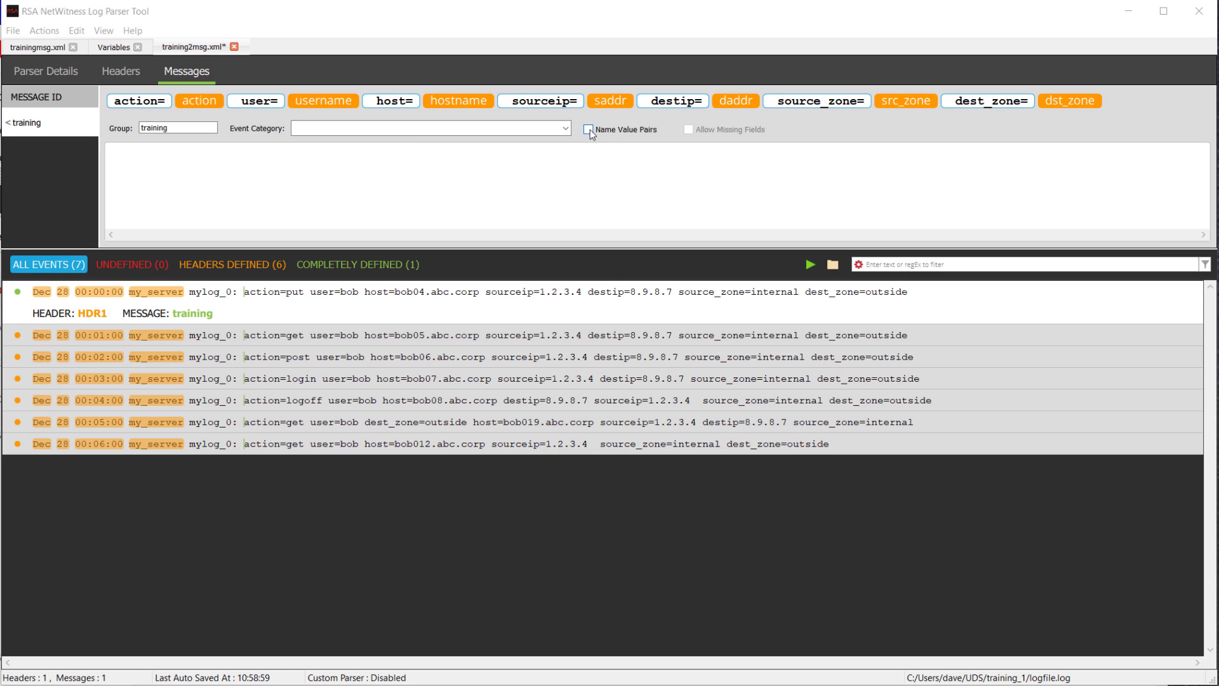
click(588, 129)
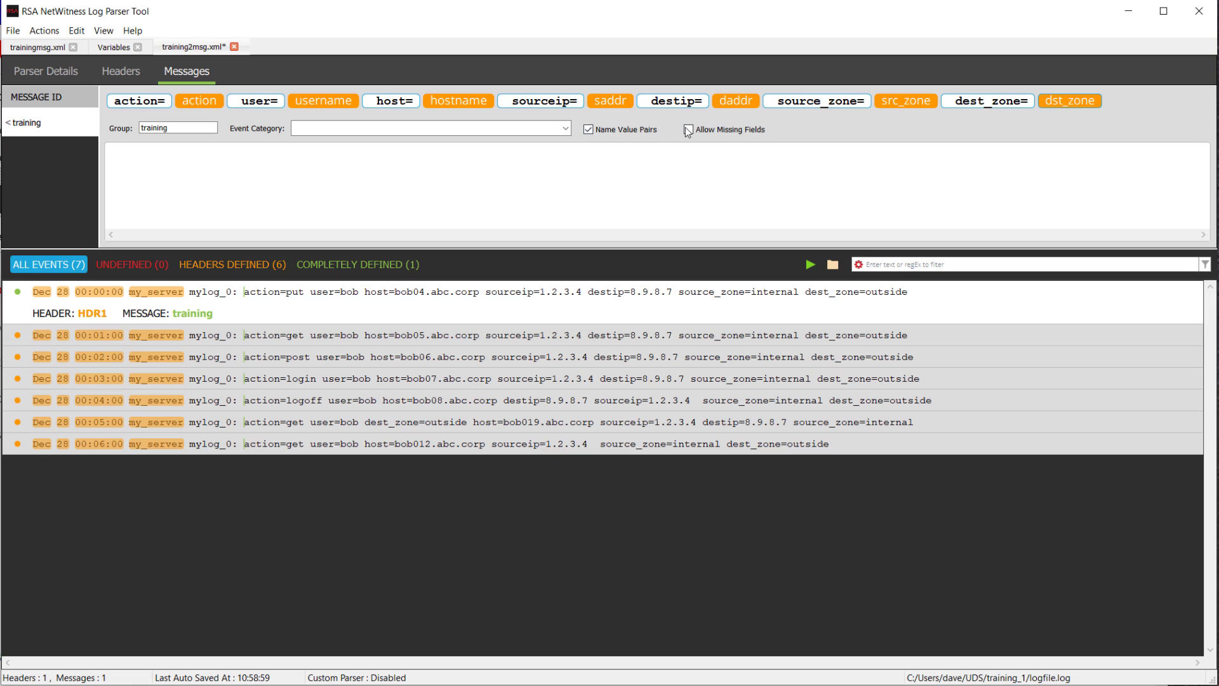
click(689, 129)
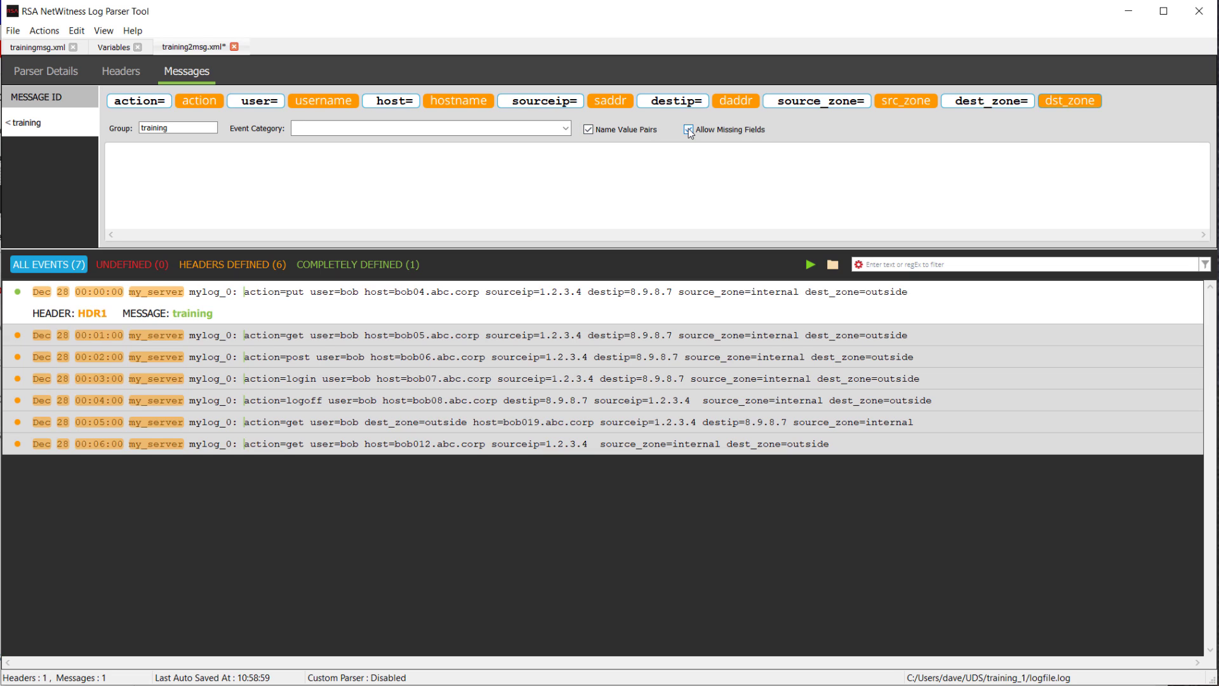
- Toggle Allow Missing Fields and run the parser against all seven events
click(689, 129)
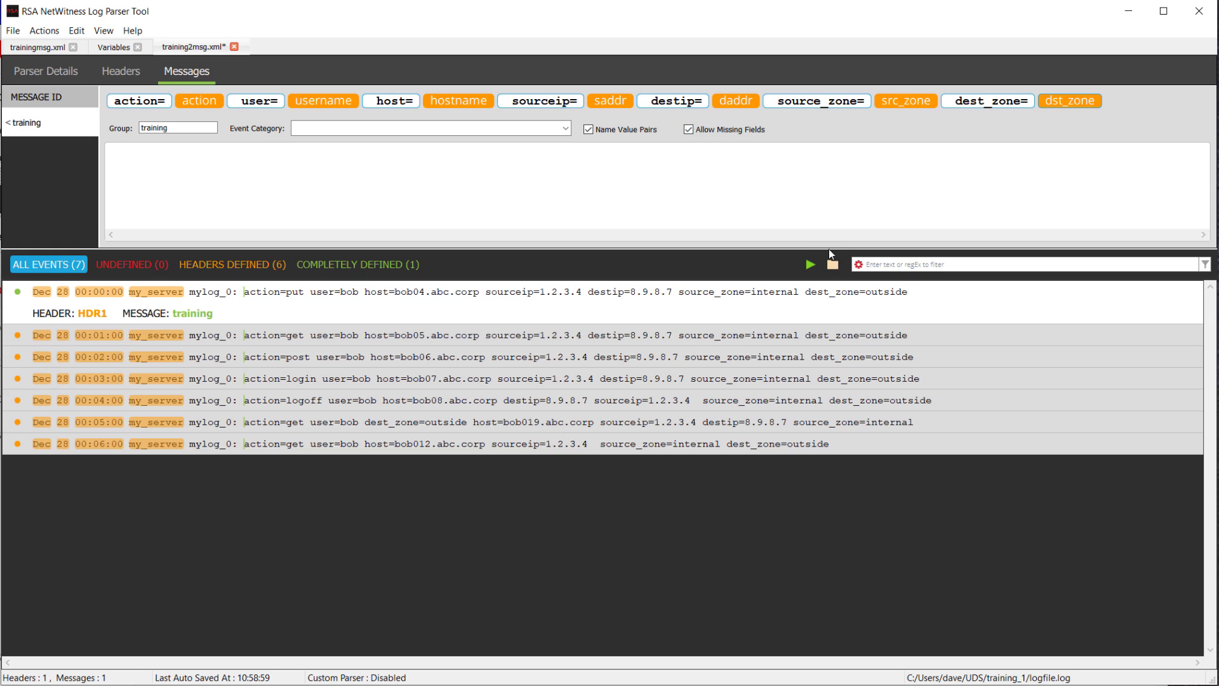
click(810, 264)
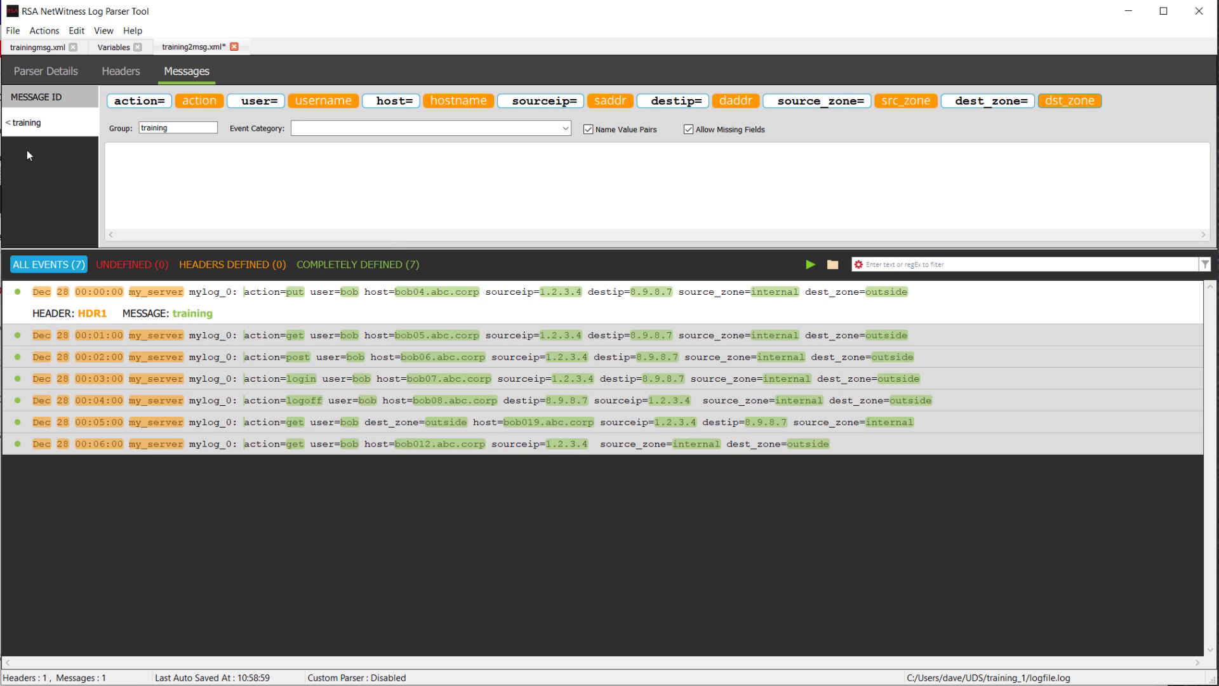
mouse_move(363, 533)
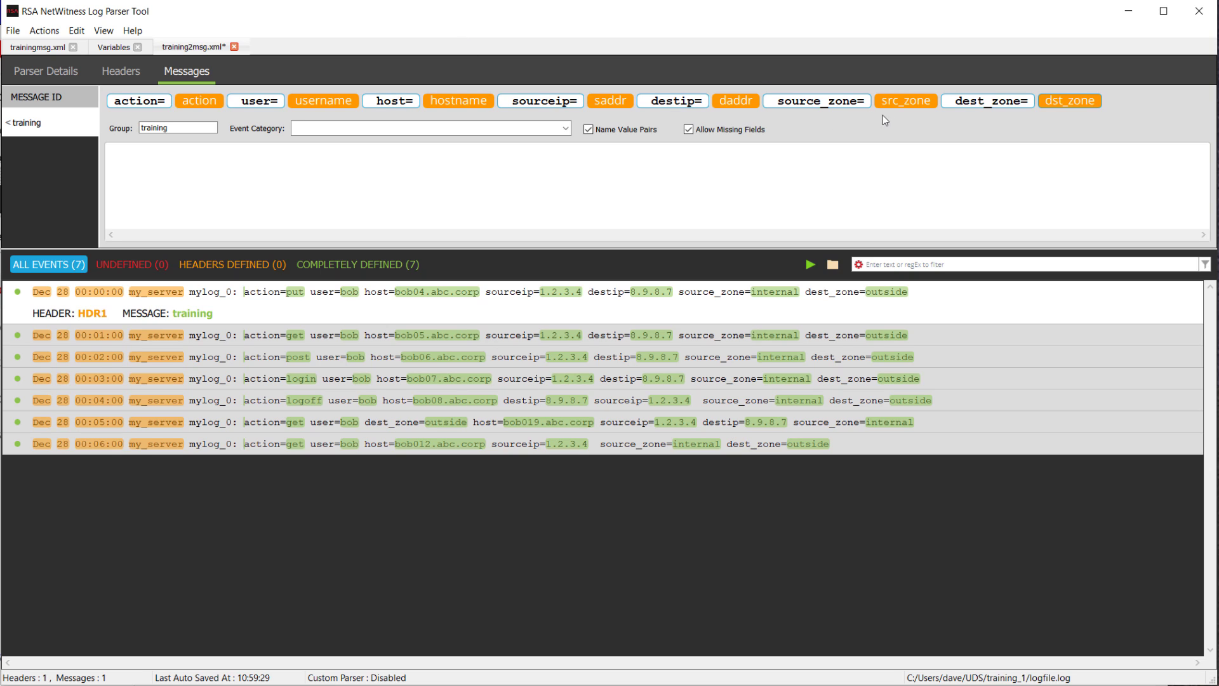
mouse_move(595, 163)
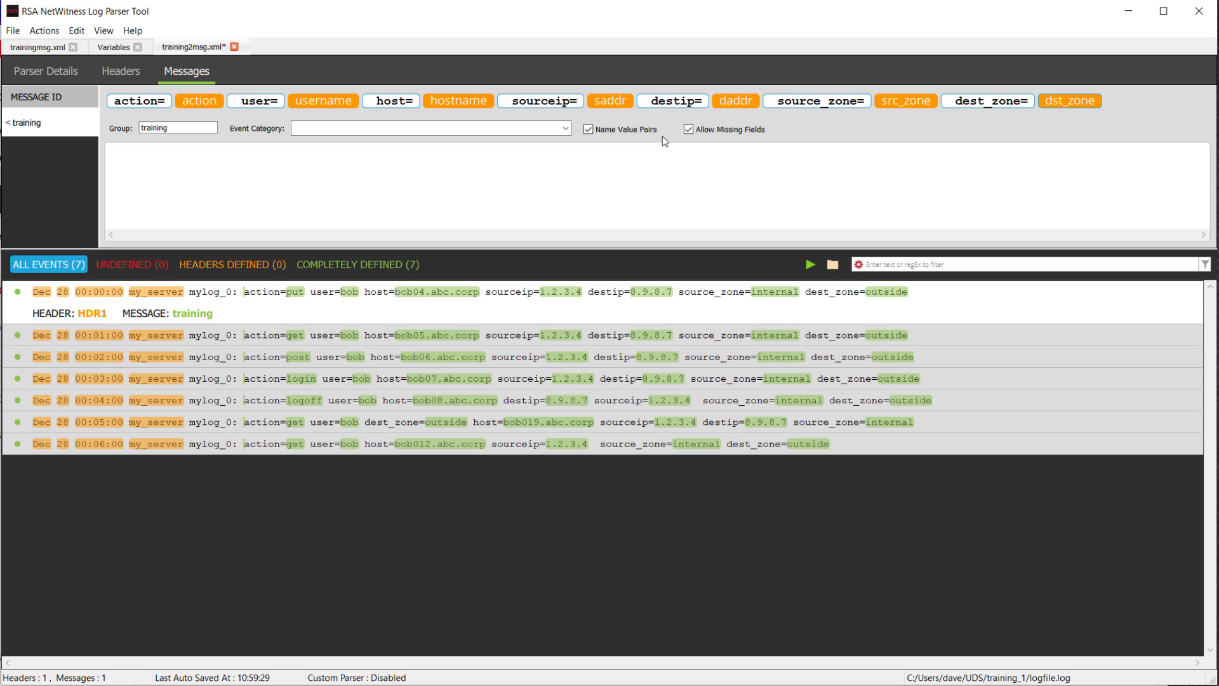
mouse_move(666, 89)
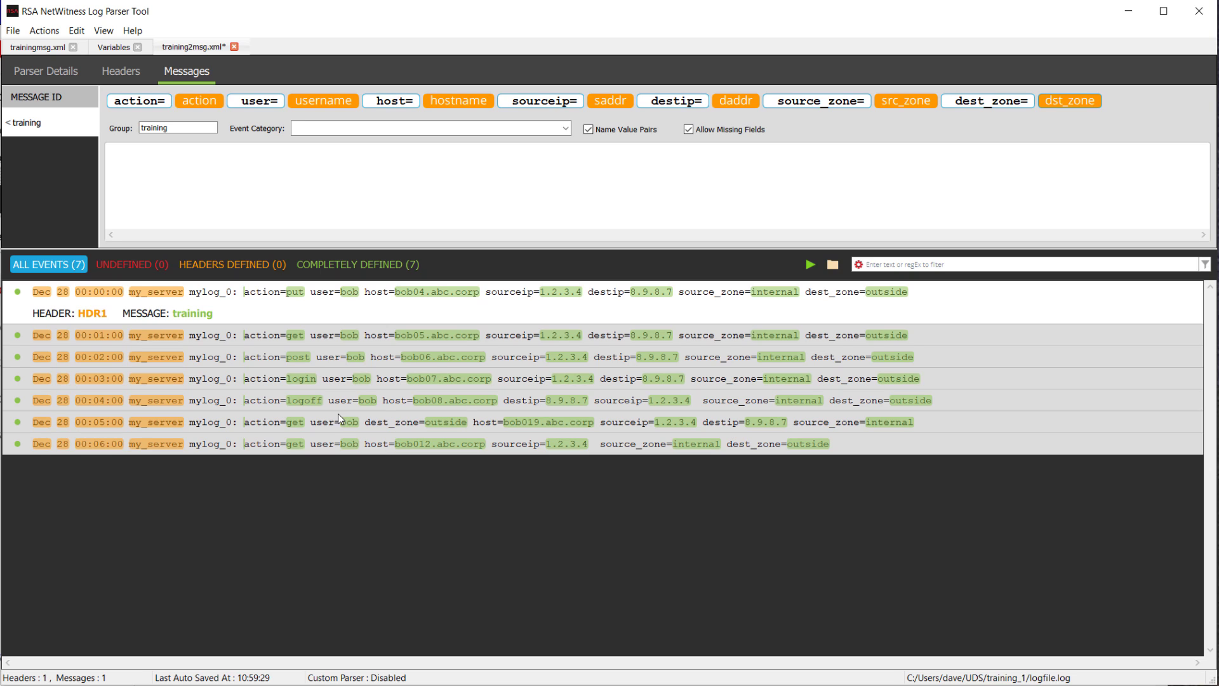
mouse_move(250, 442)
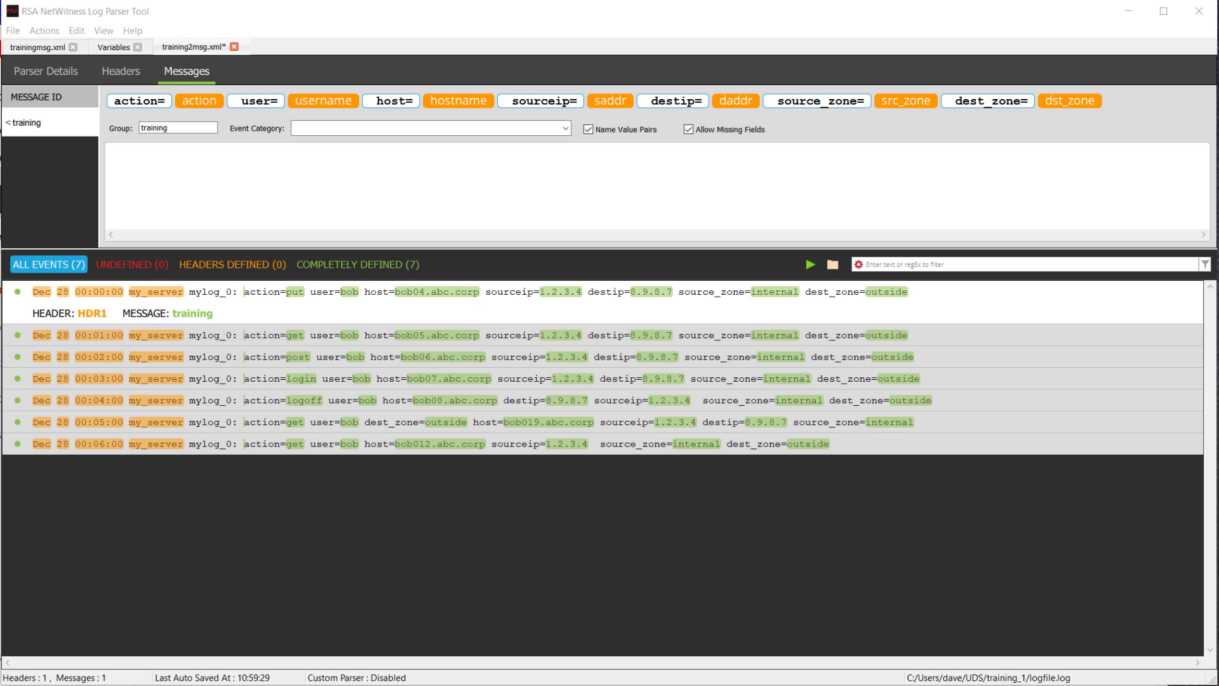
click(565, 128)
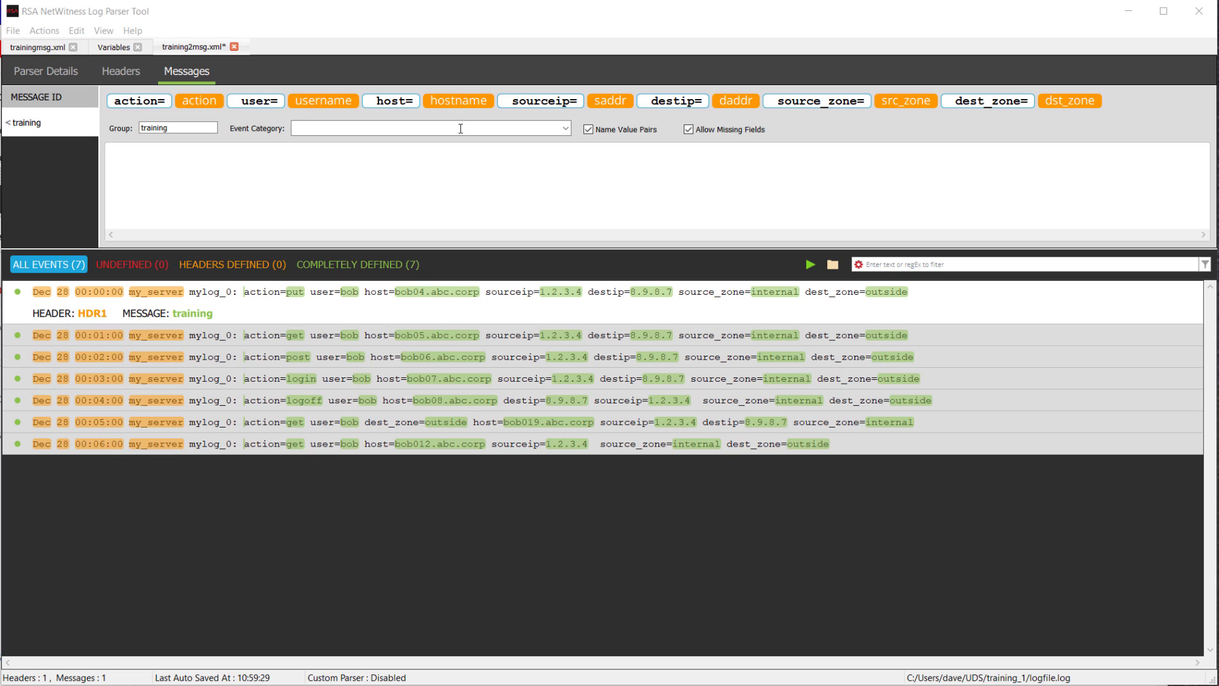
- List the alternative meta keys for the hostname field, such as cert_hostname
click(457, 100)
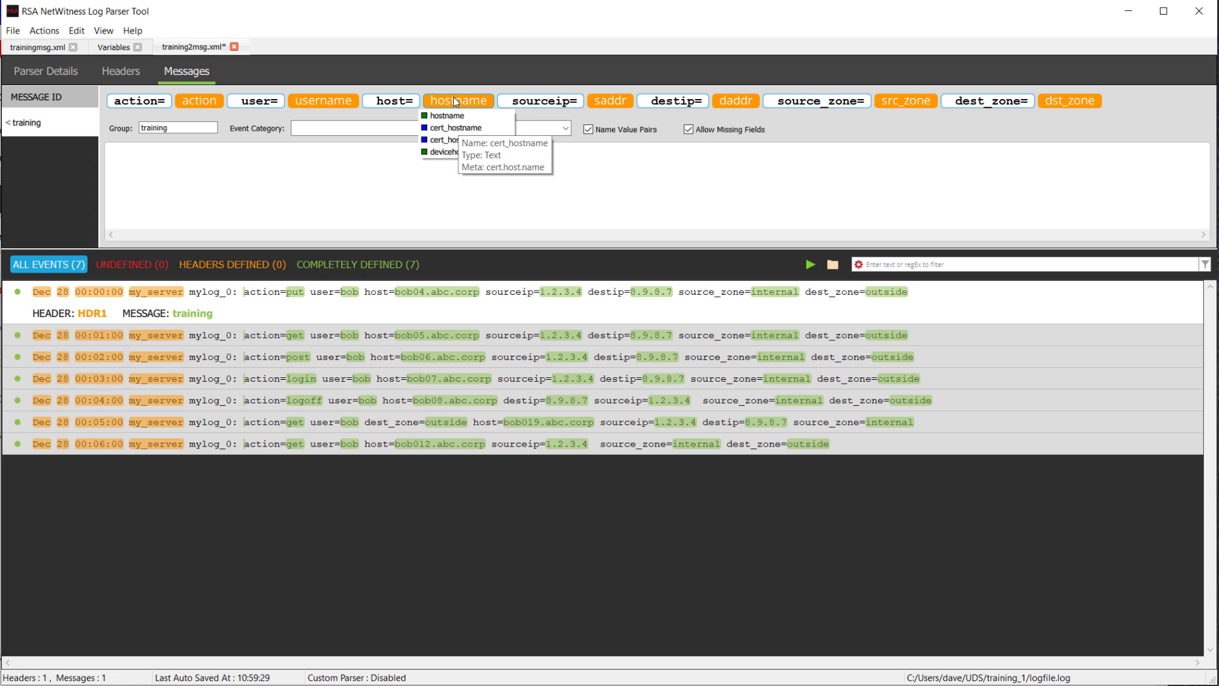
mouse_move(480, 106)
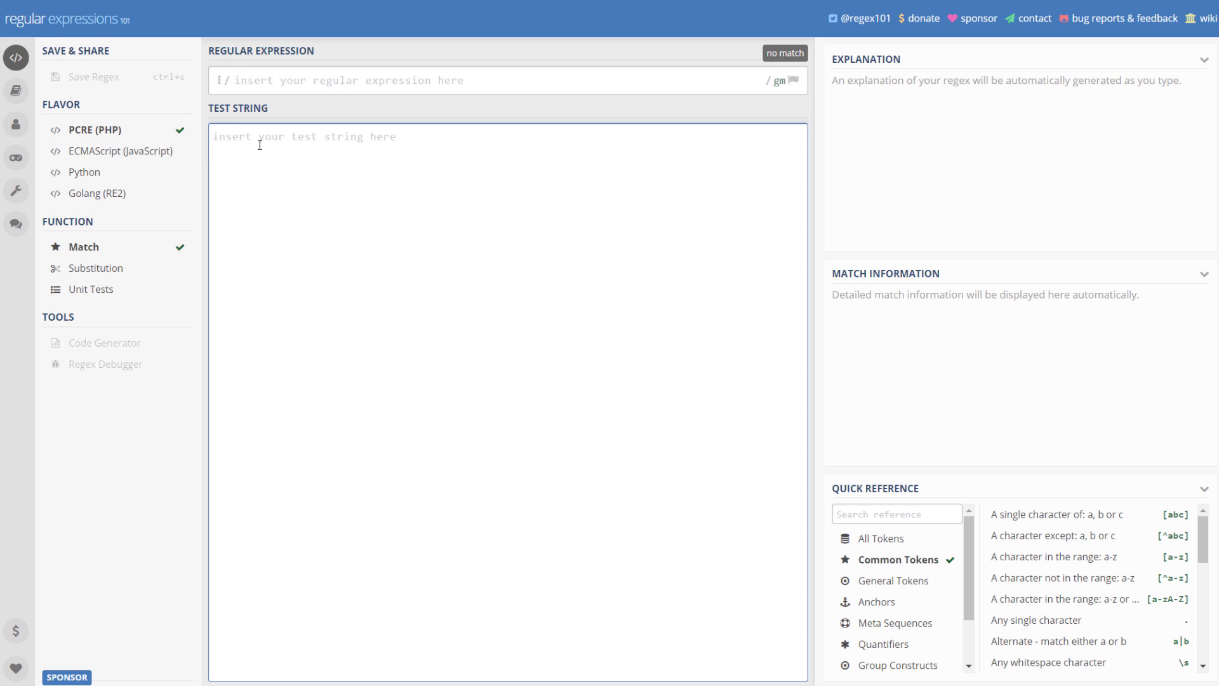
- Enter bob12.acme.corp as the regex101 test string
text(bob12)
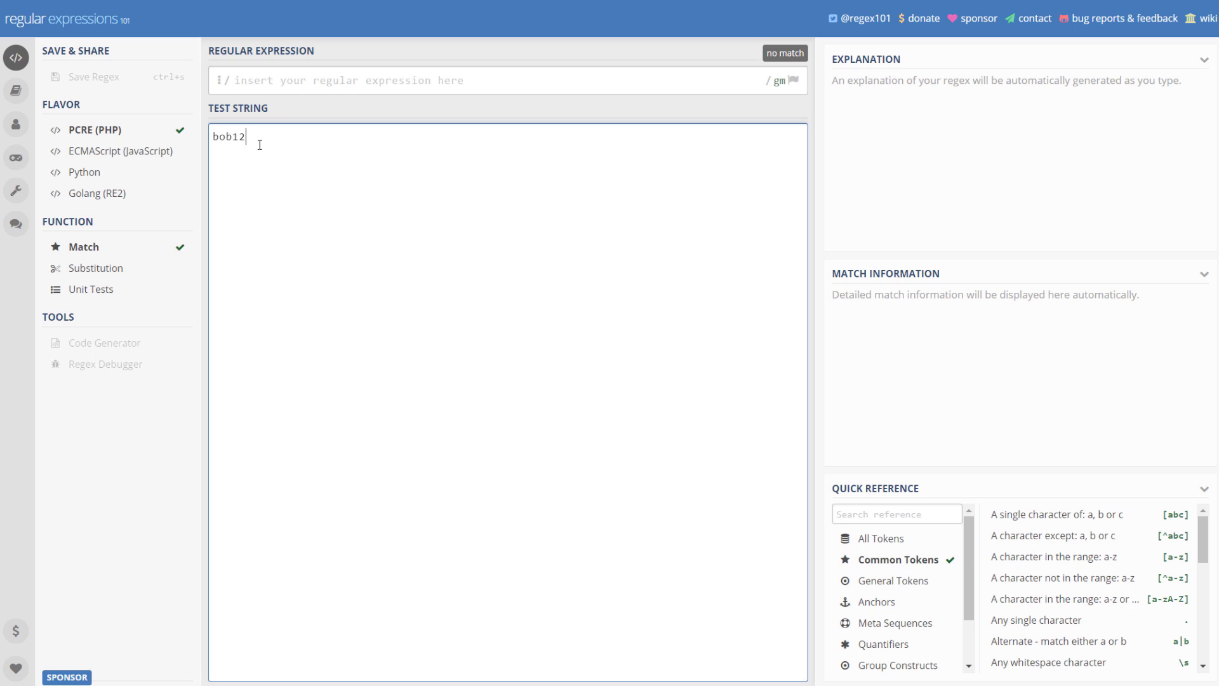
text(.)
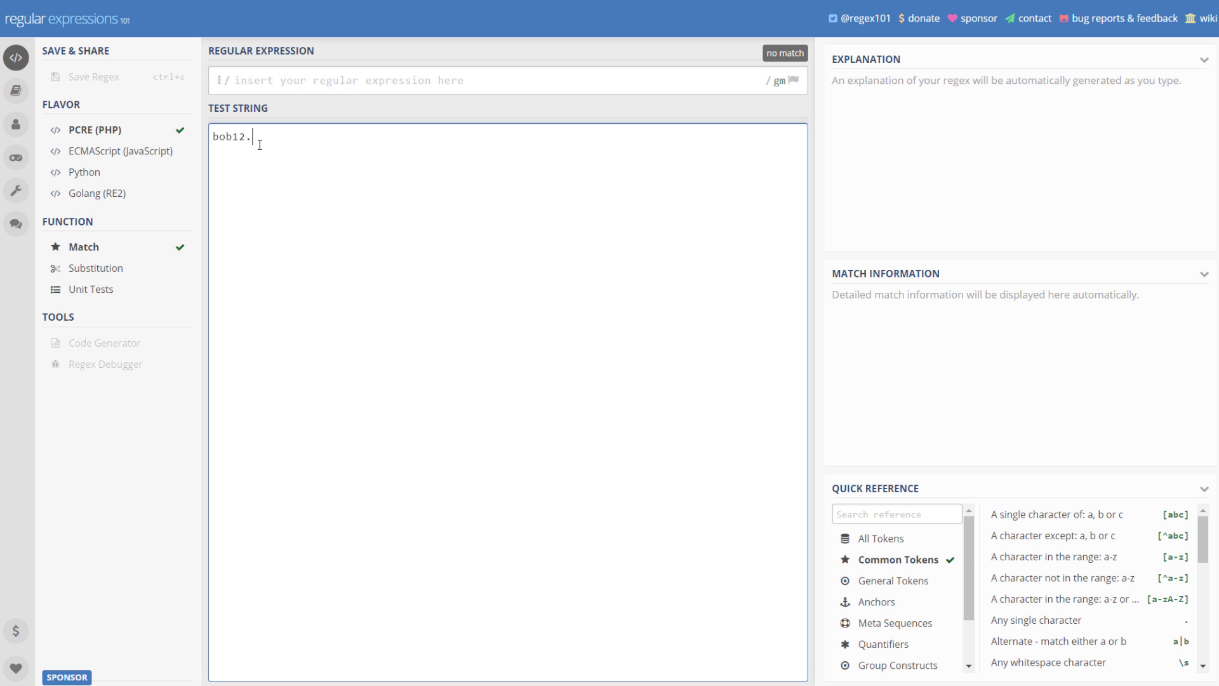
text(acme.corp)
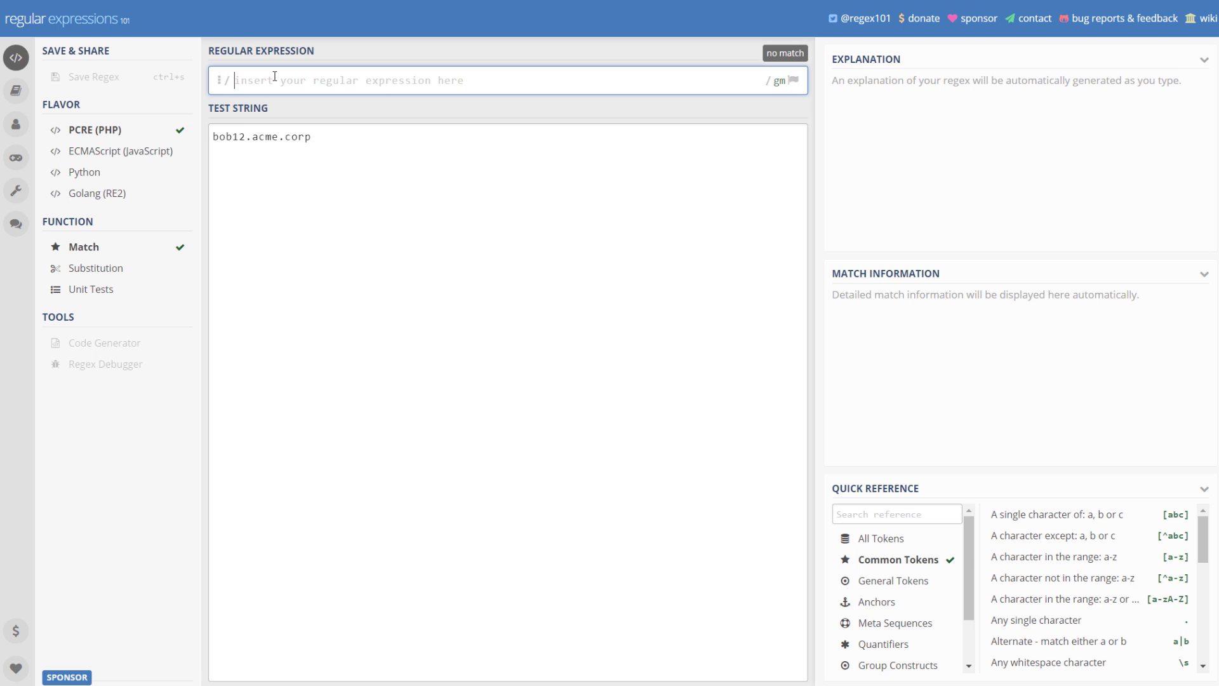
- Enter the expression ([^.]+).* so group 1 captures bob12
text(()
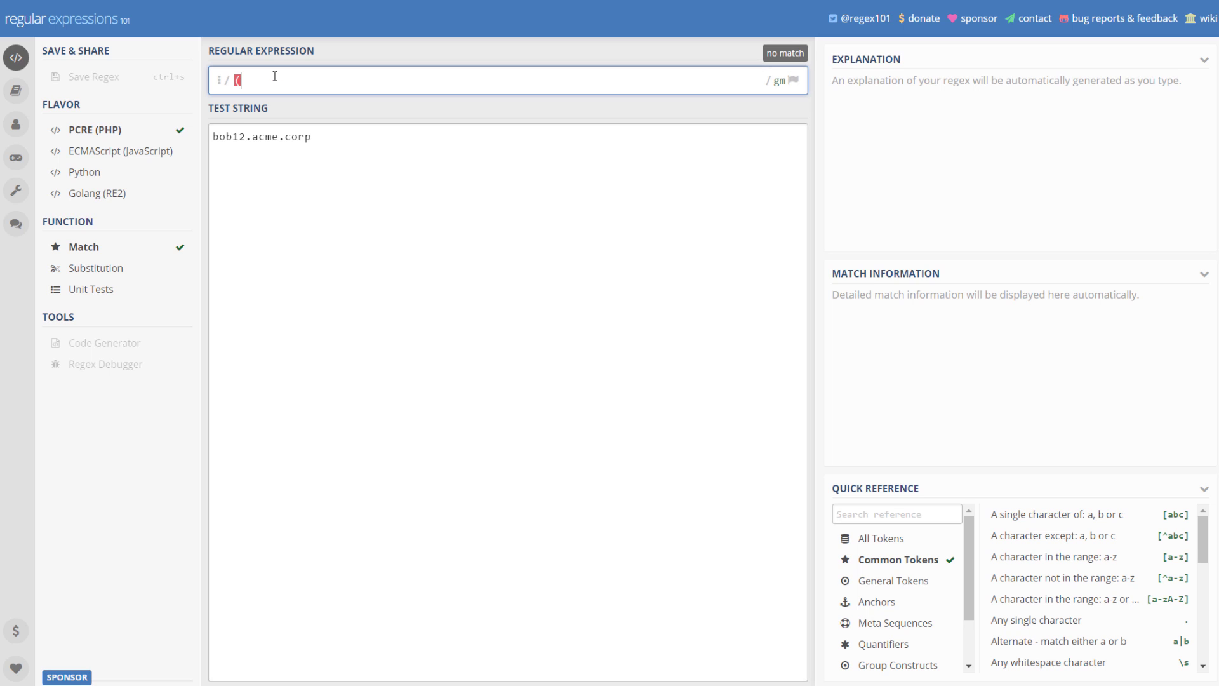
text([)
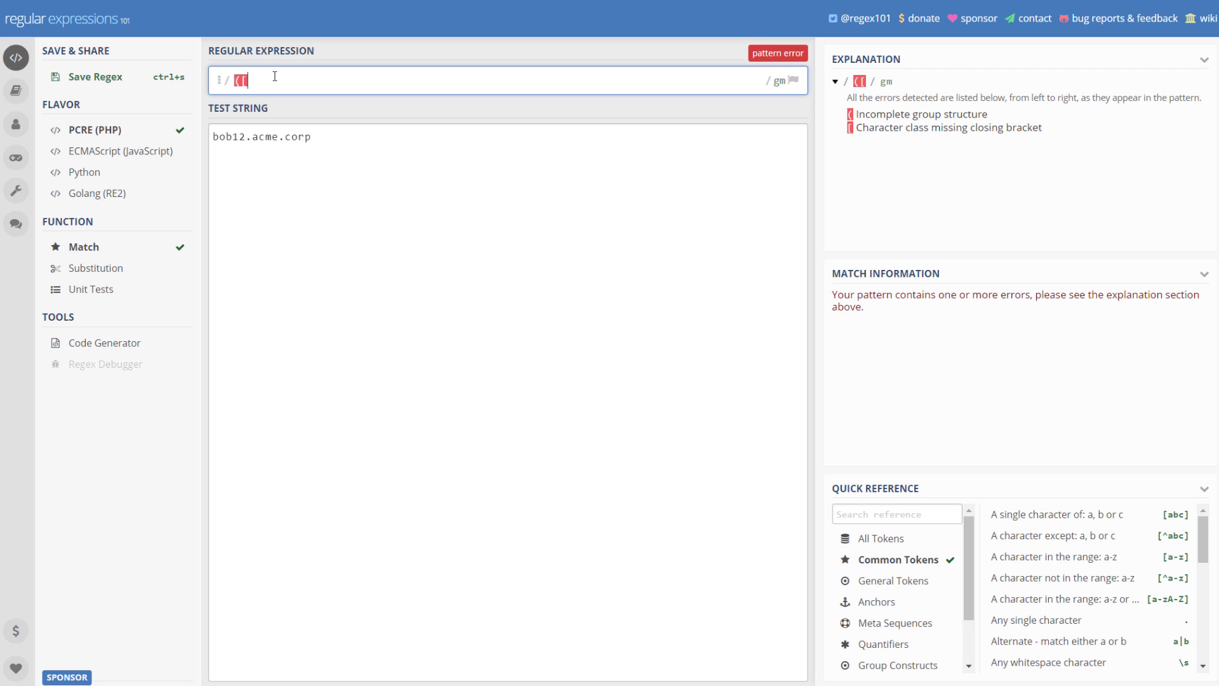
text(^.)
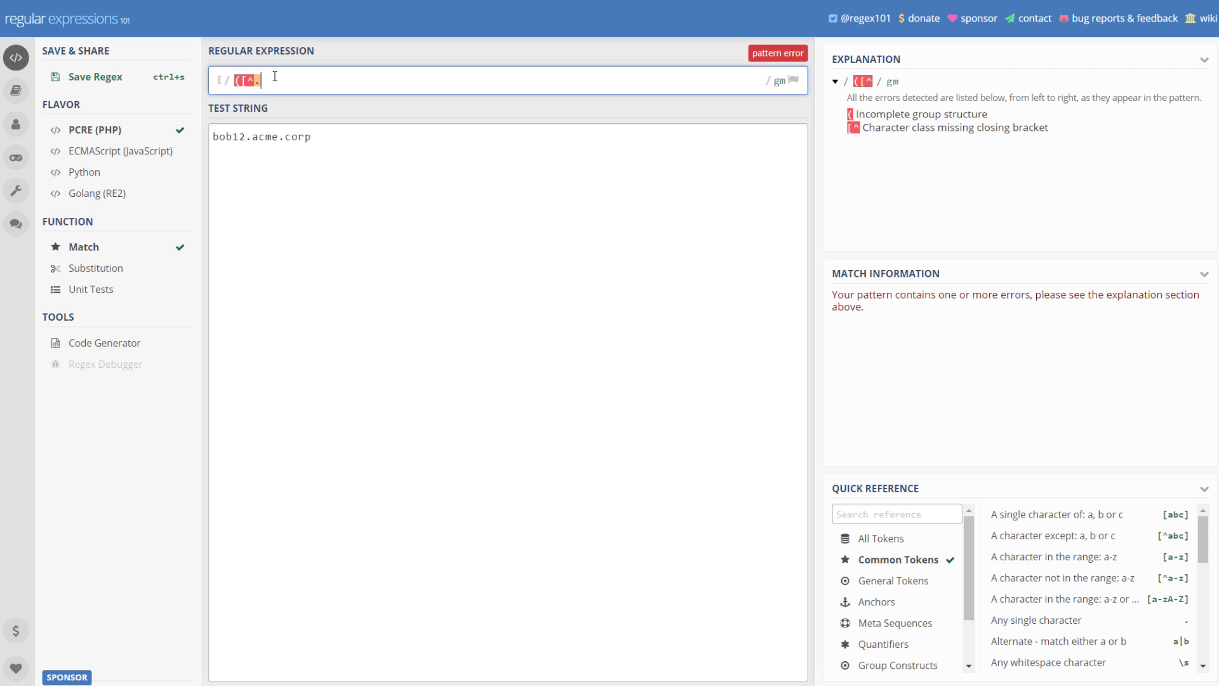
text(.])
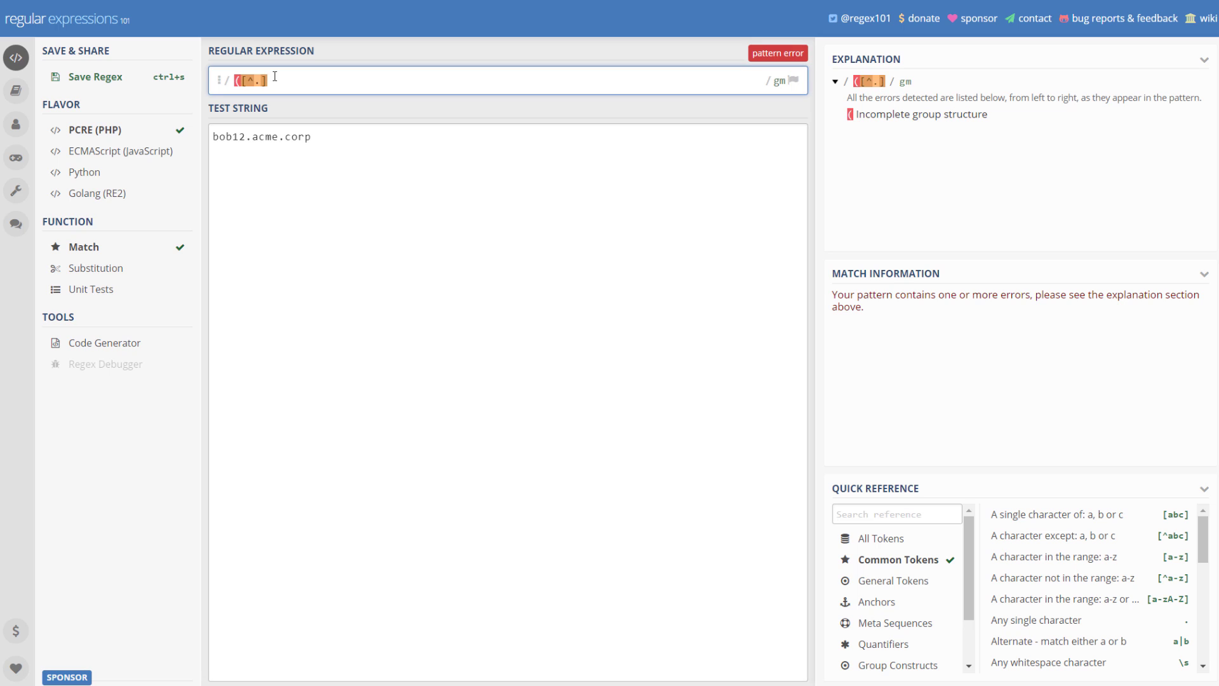
text(+)
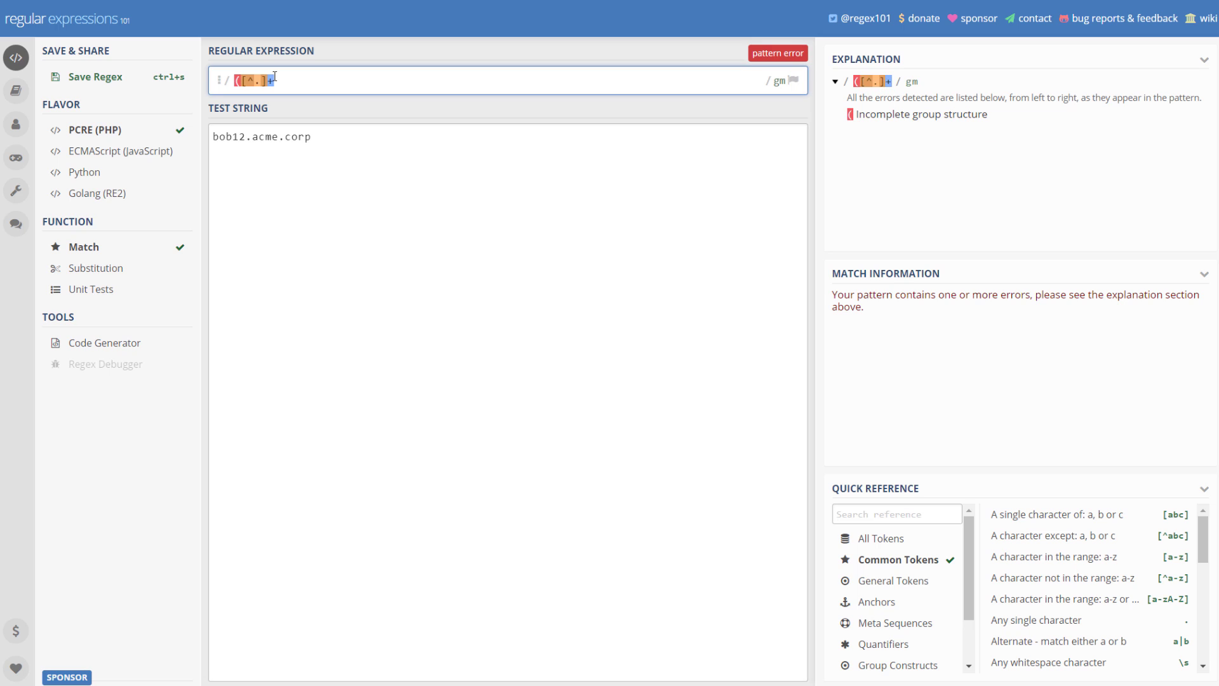
text().)
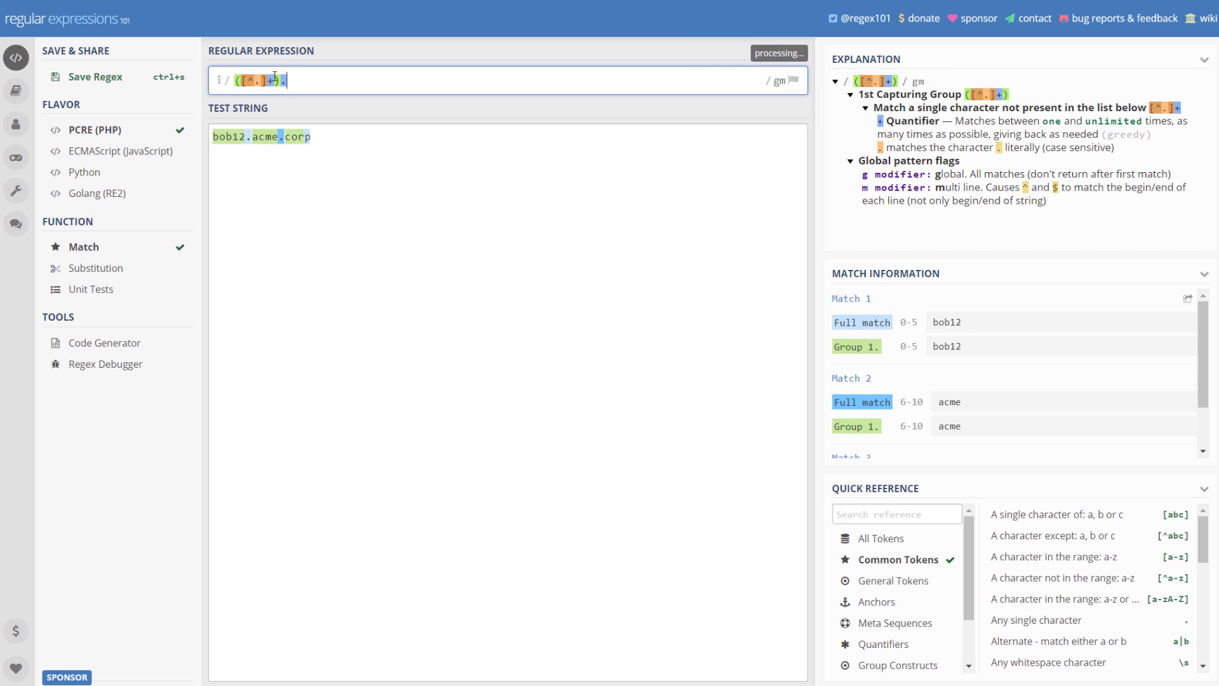
text(*)
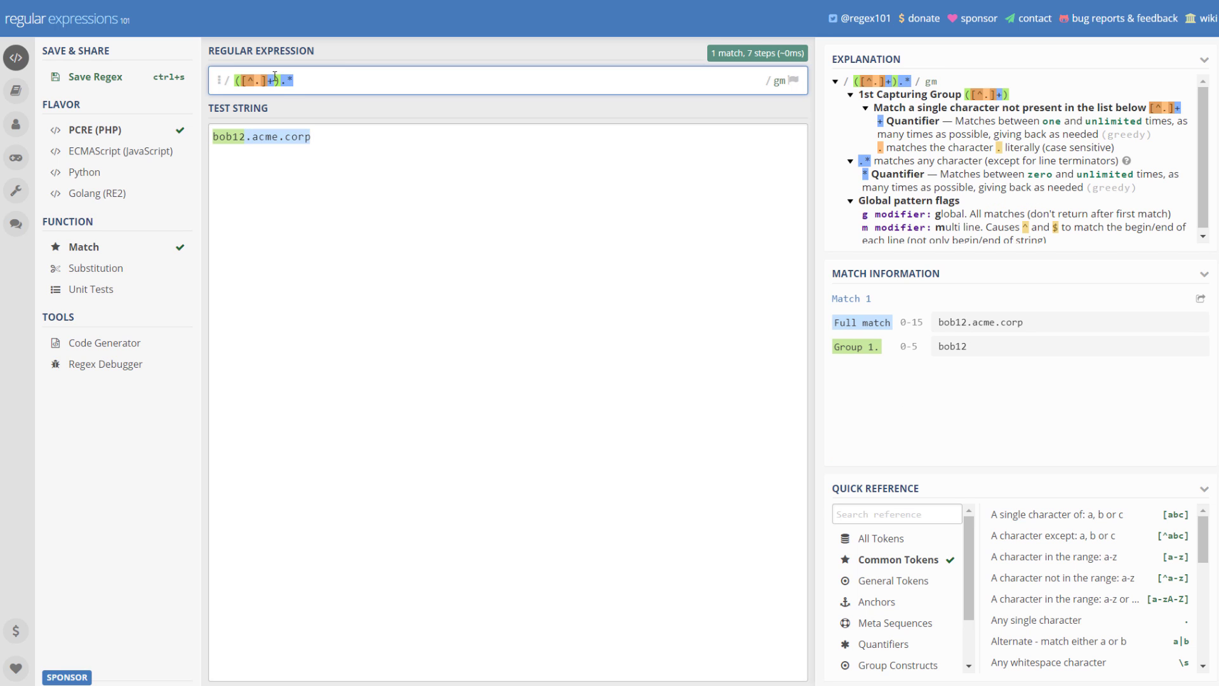
text())
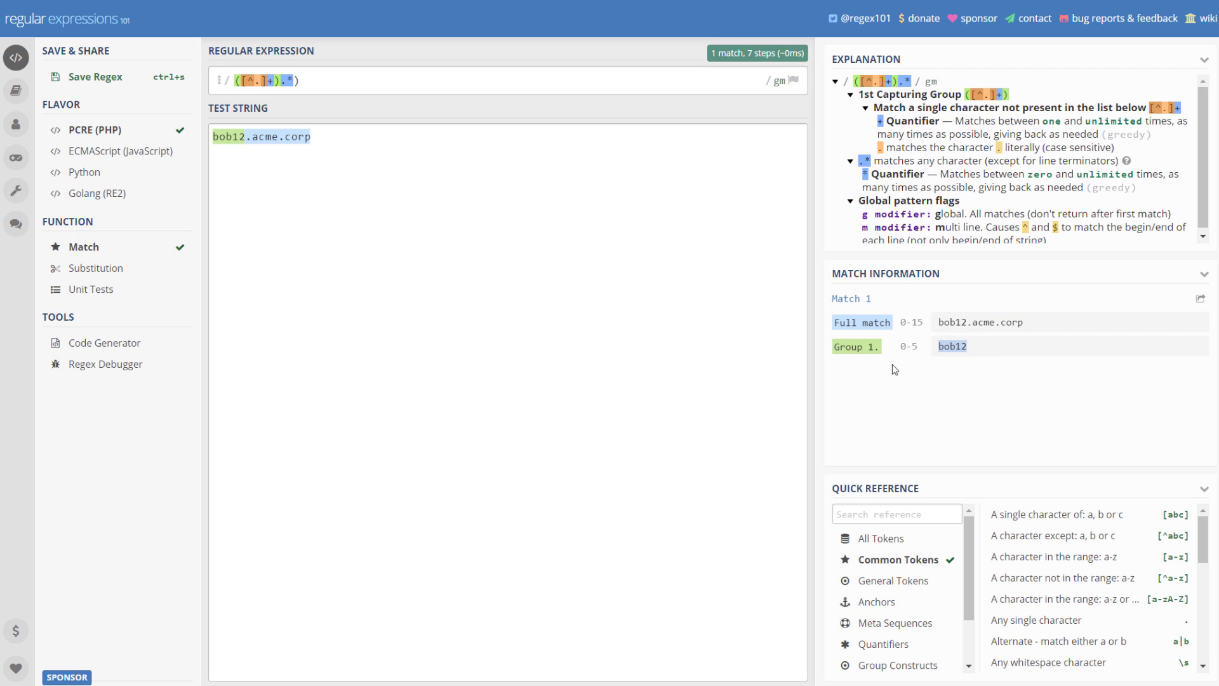
mouse_move(402, 8)
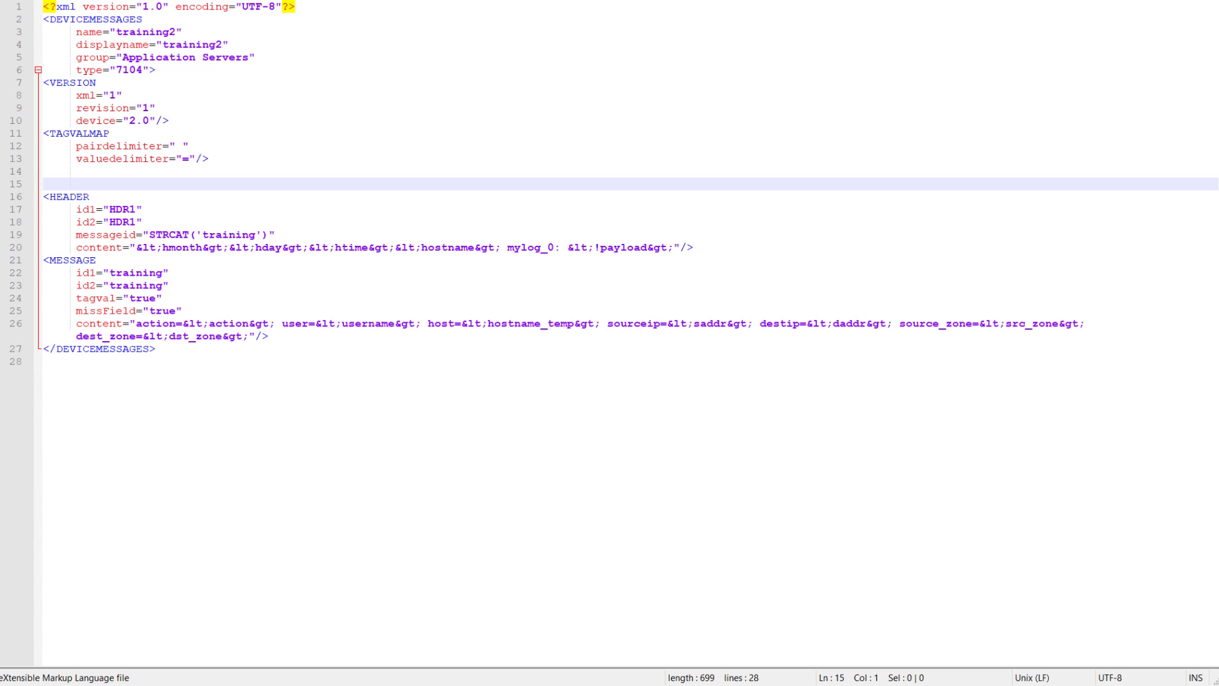
- Add a VARTYPE named hostname_temp with regex ([^.]+).* on line 15
text(<VARTYPE name="host_temp" regex="([^.]+).*)" >)
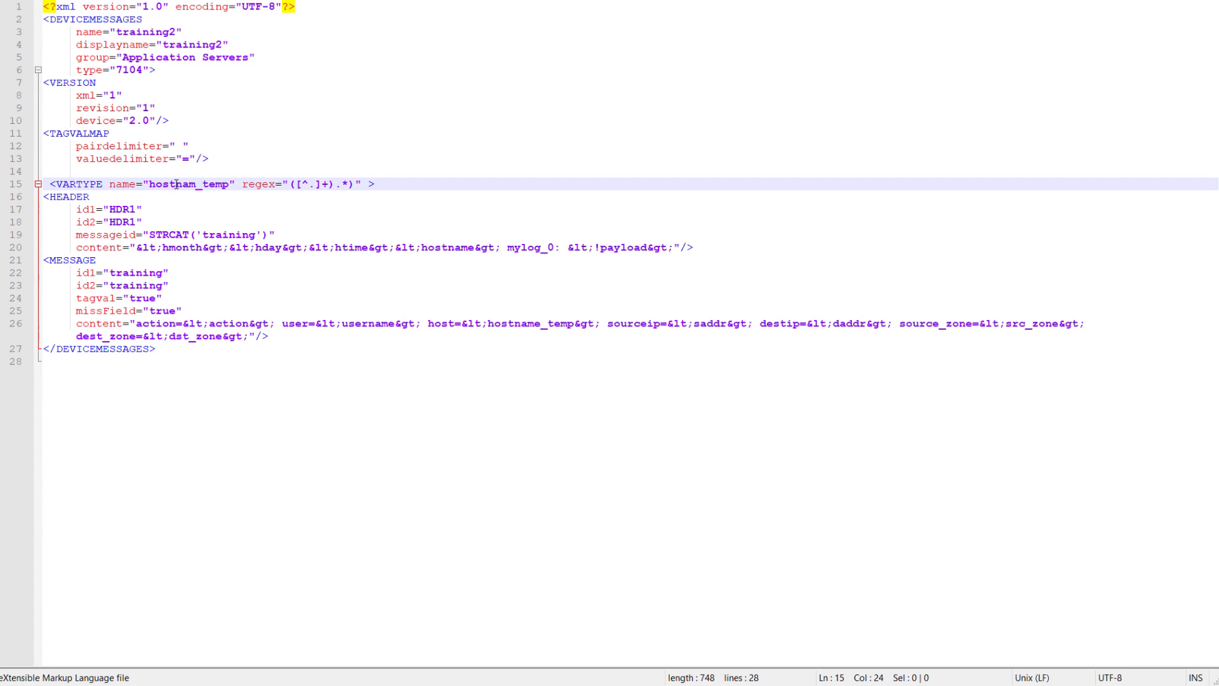
text(e)
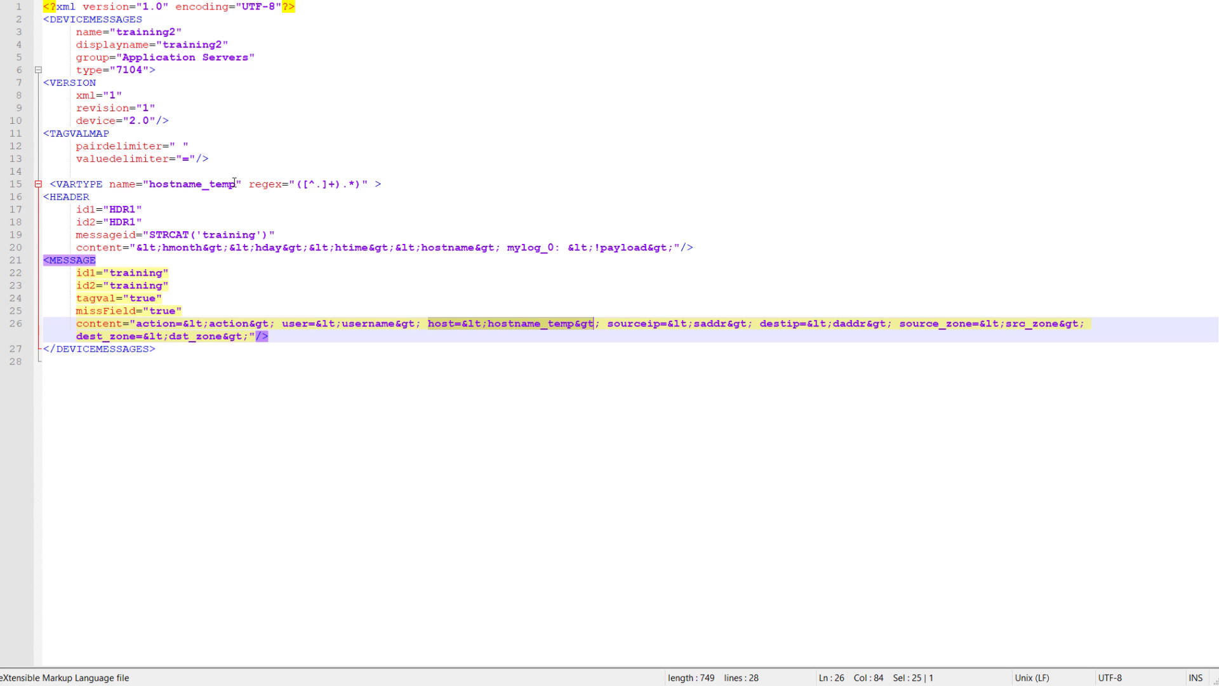
mouse_move(371, 191)
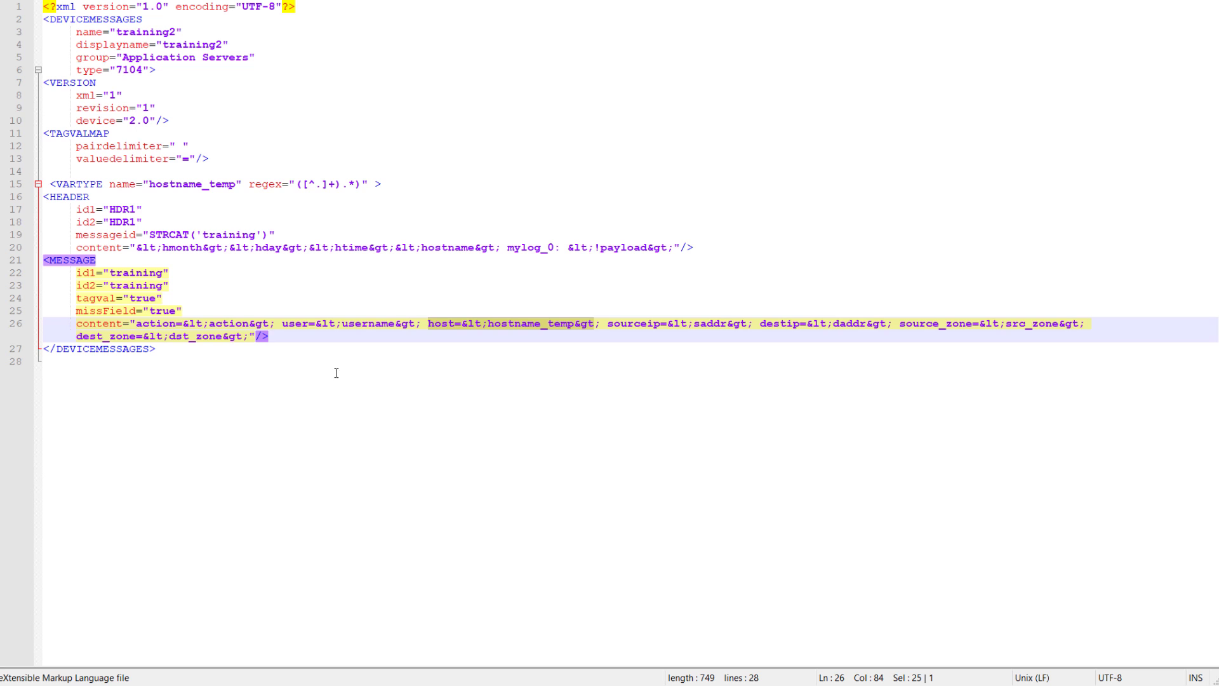
- Add CAPTURE entries for full_hostname (0) and hostname (1), then close with </VARTYPE>
click(381, 184)
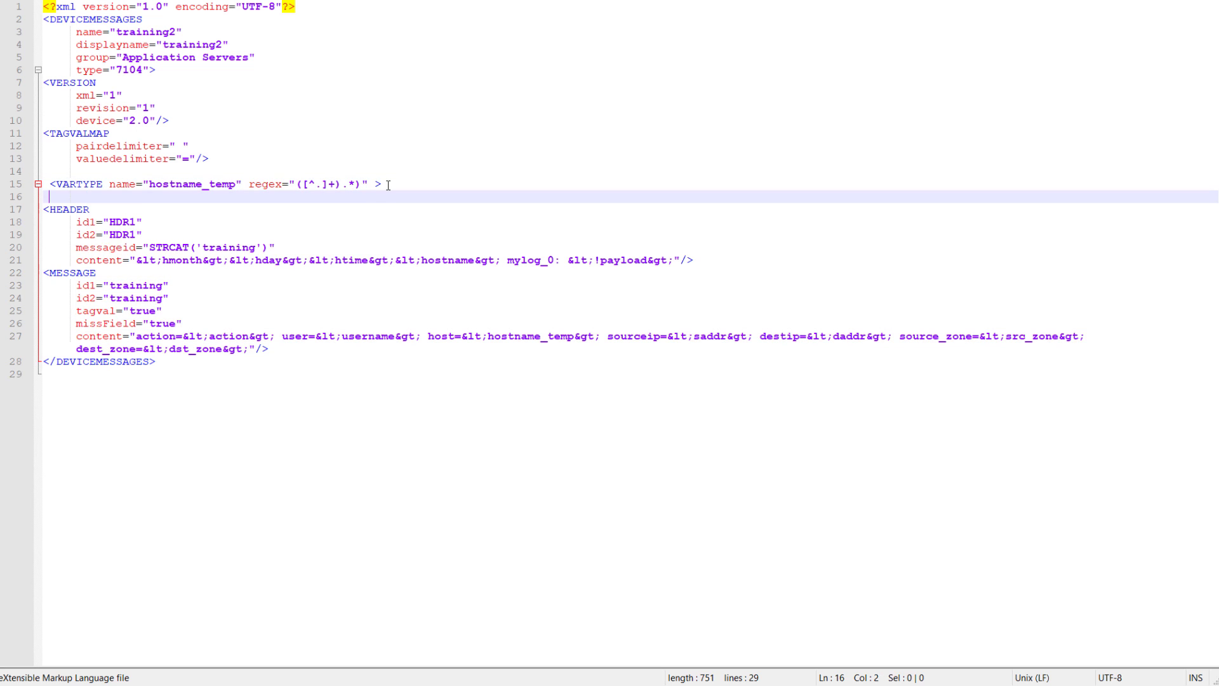
text(<CAPTURE index="0" variable="full_hostname" />)
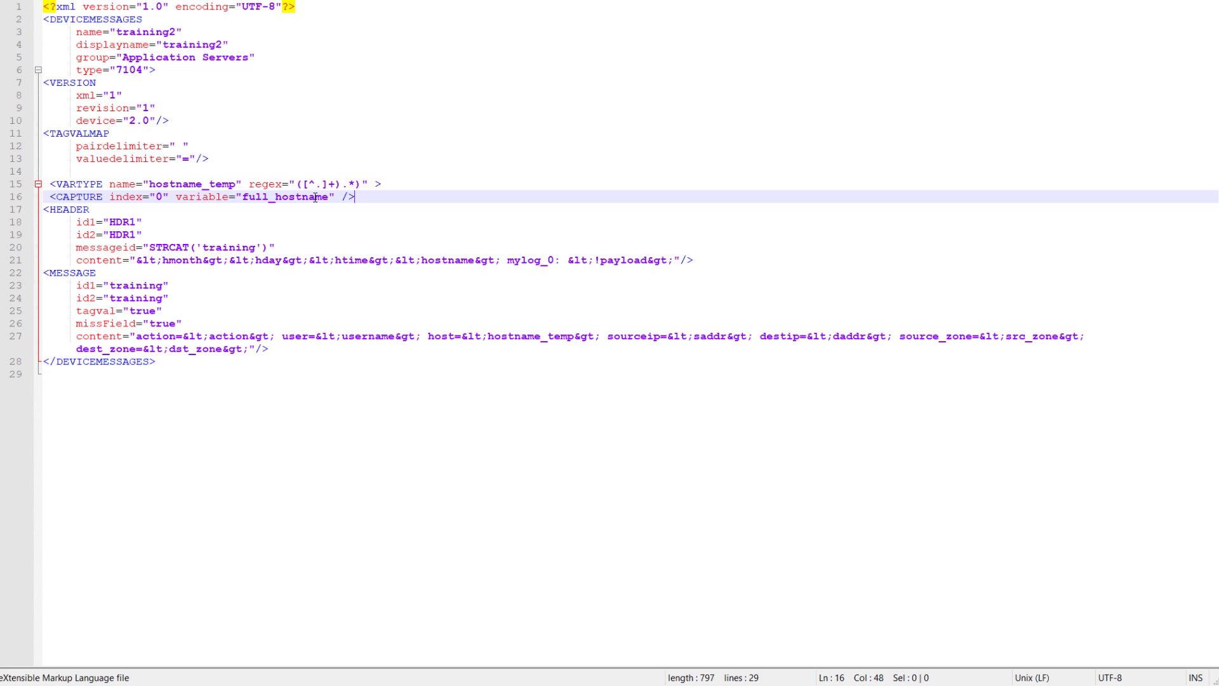
mouse_move(315, 211)
text(<CAPTURE index="1" variable="hostname" />)
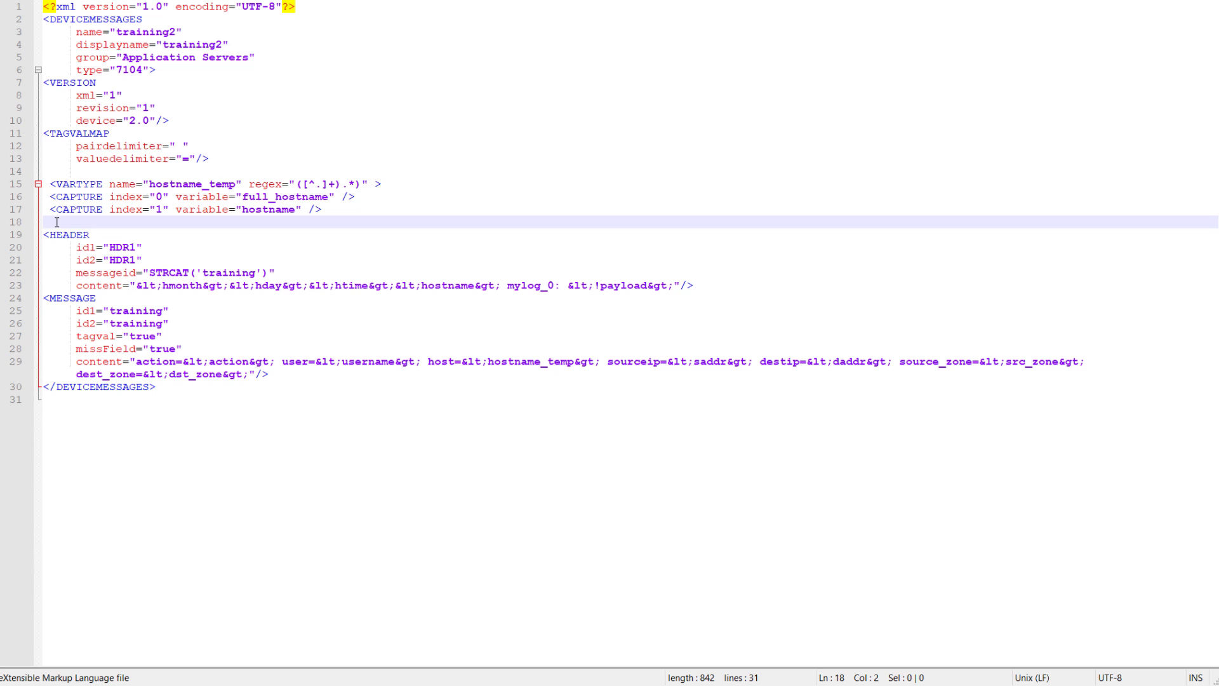
text(</VARTYPE>)
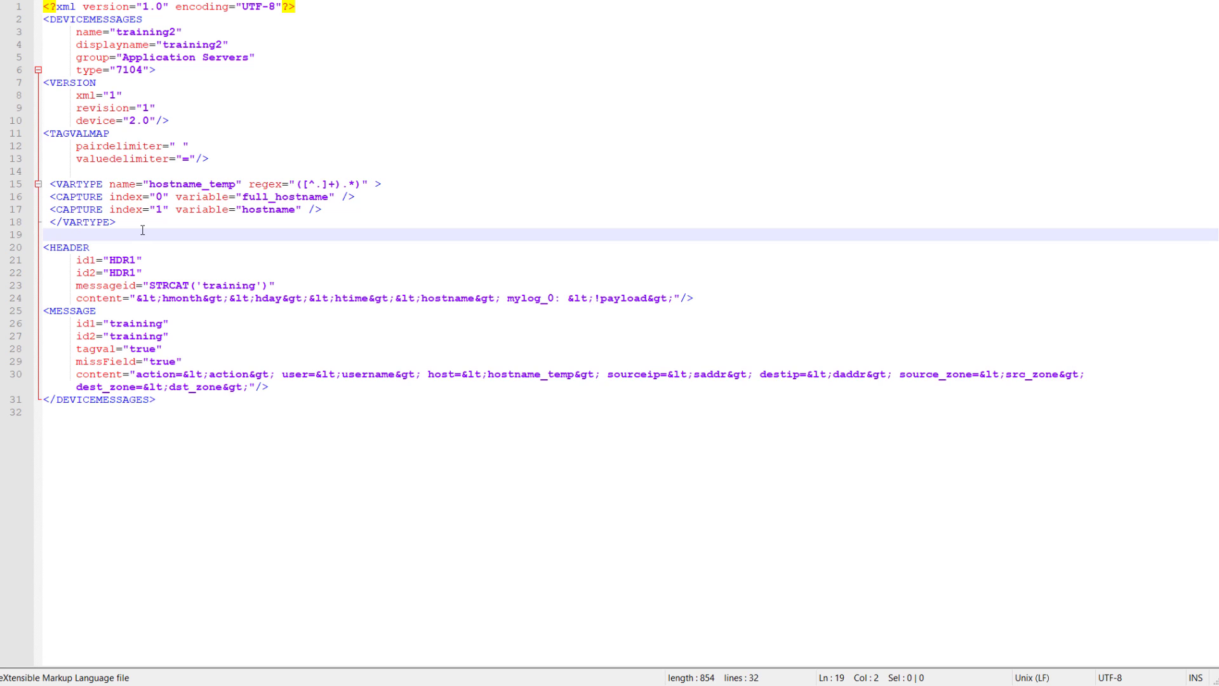
click(49, 234)
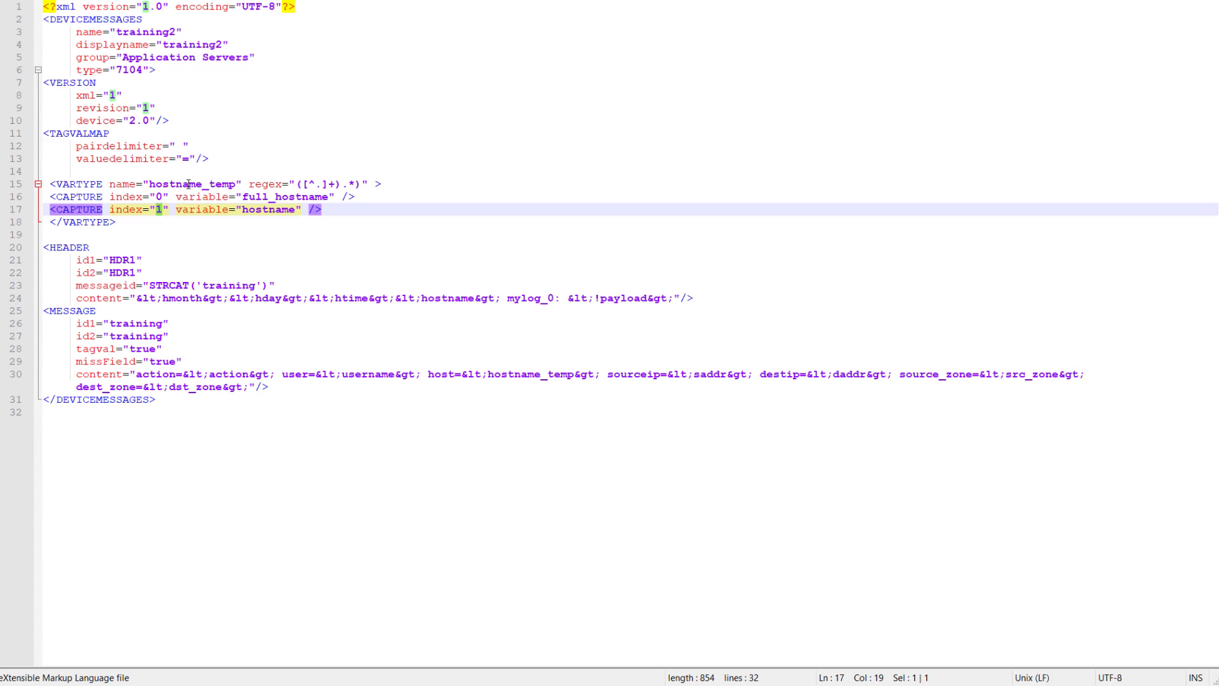
mouse_move(164, 339)
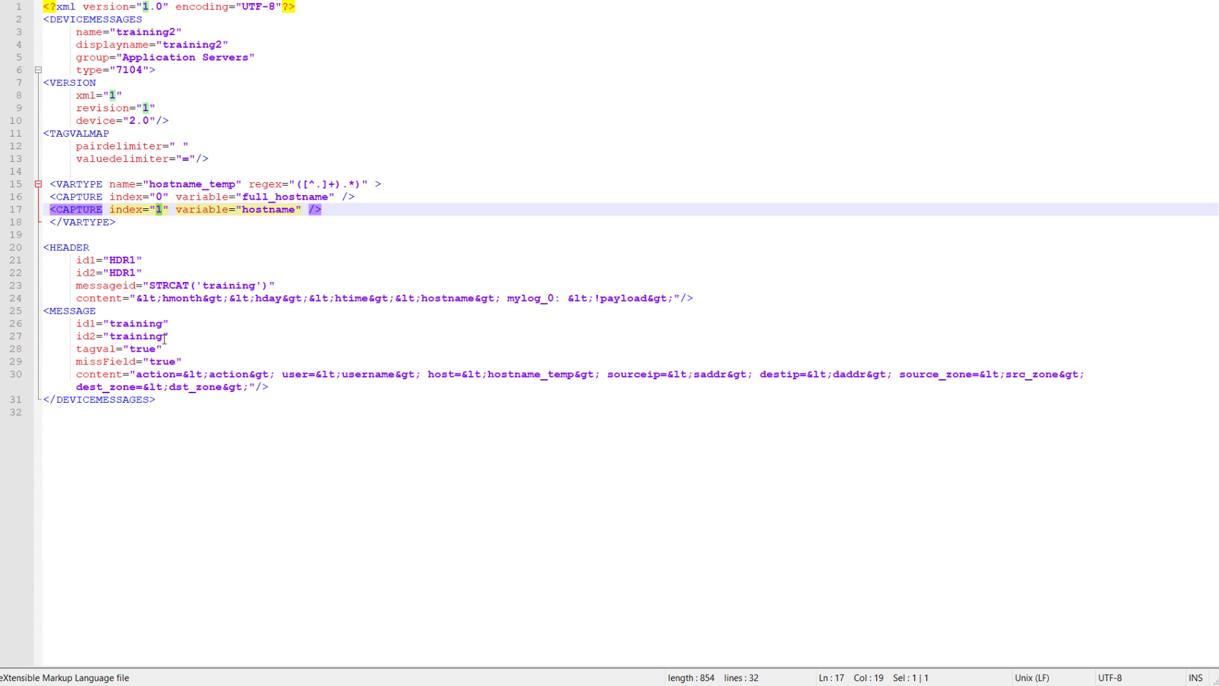